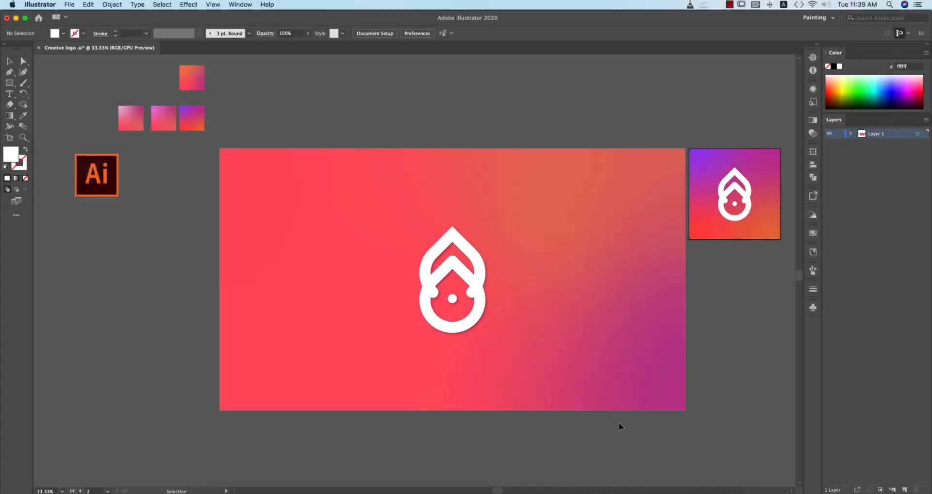
- Inspect the finished logo group and the gradient background rectangle in the Creative logo document
left_click(477, 298)
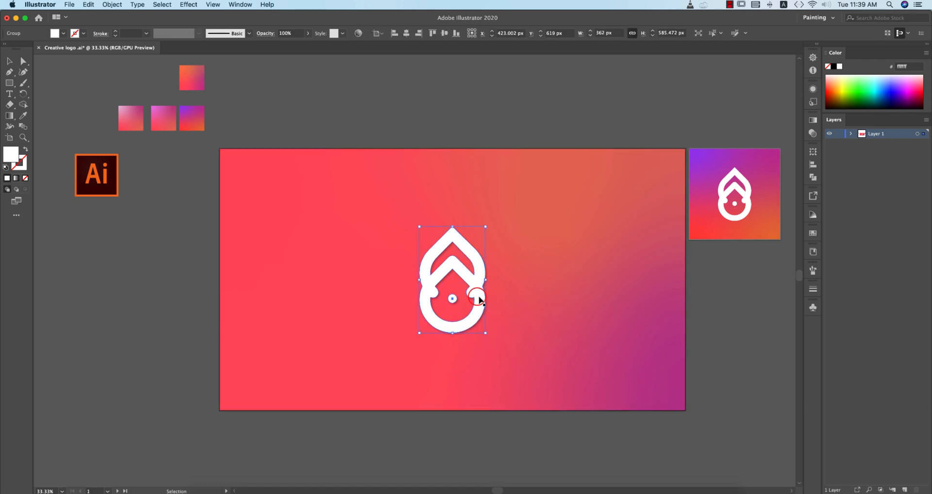
left_click(714, 300)
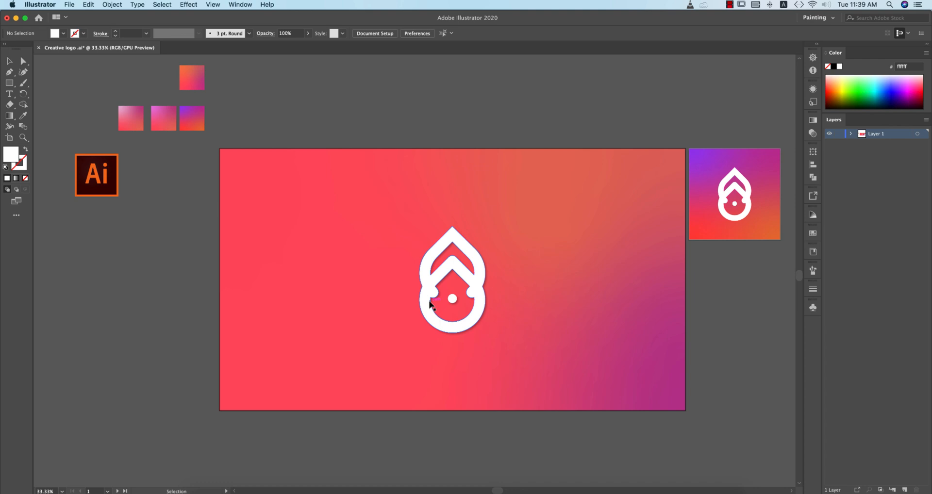
mouse_move(683, 334)
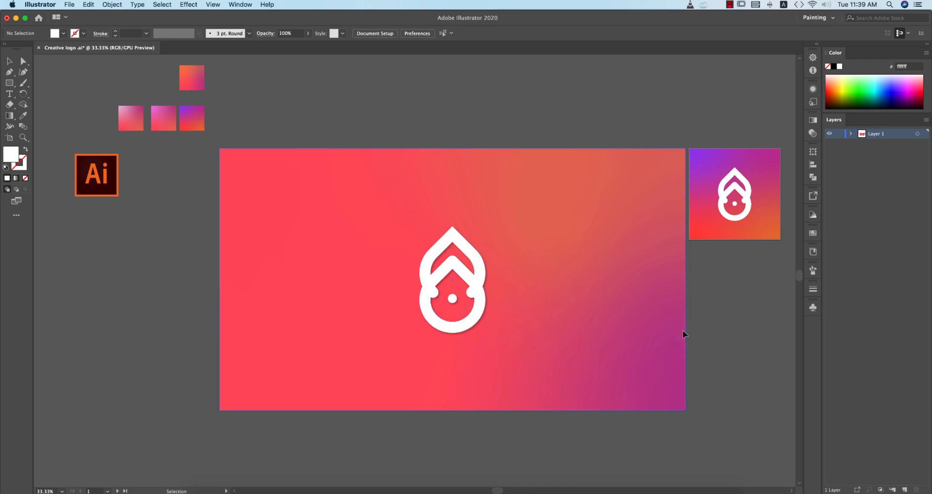
mouse_move(562, 188)
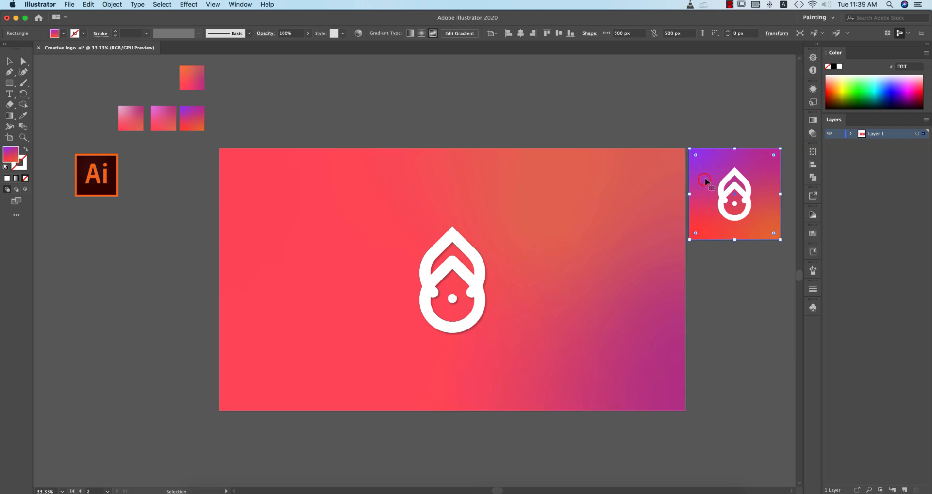
left_click(534, 187)
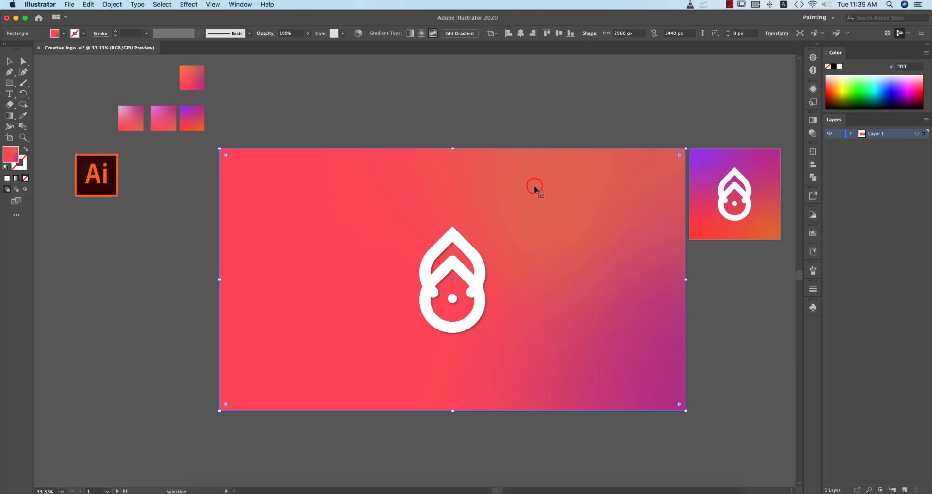
left_click(706, 298)
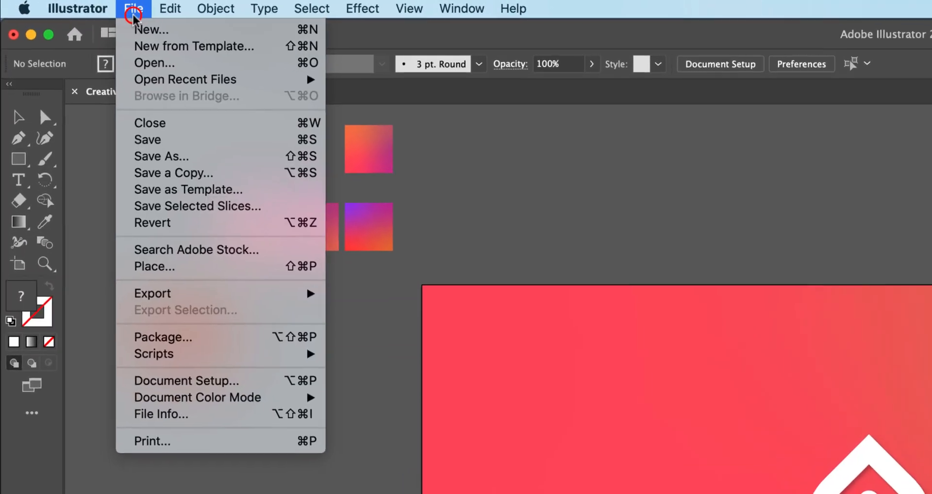
- Create a new 1200 x 1200 px document with CMYK colour confirmed under Advanced Options
left_click(151, 30)
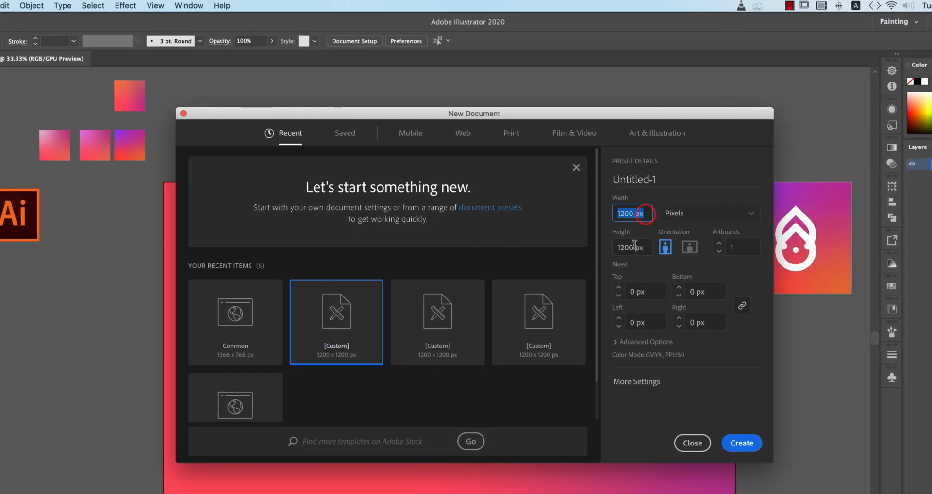
left_click(631, 246)
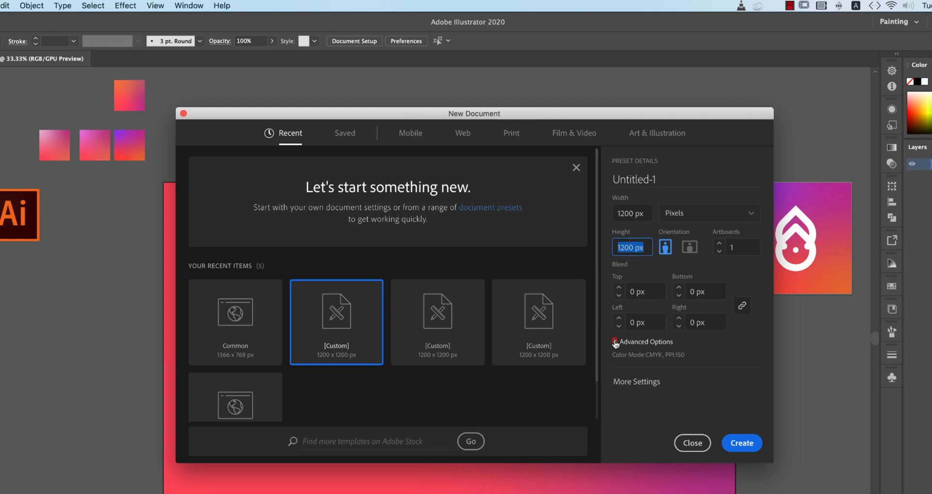
left_click(616, 342)
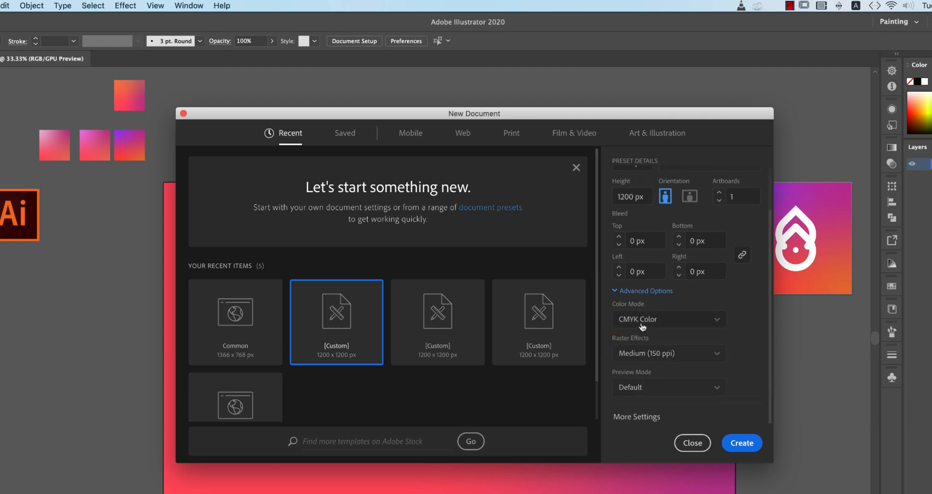
mouse_move(632, 360)
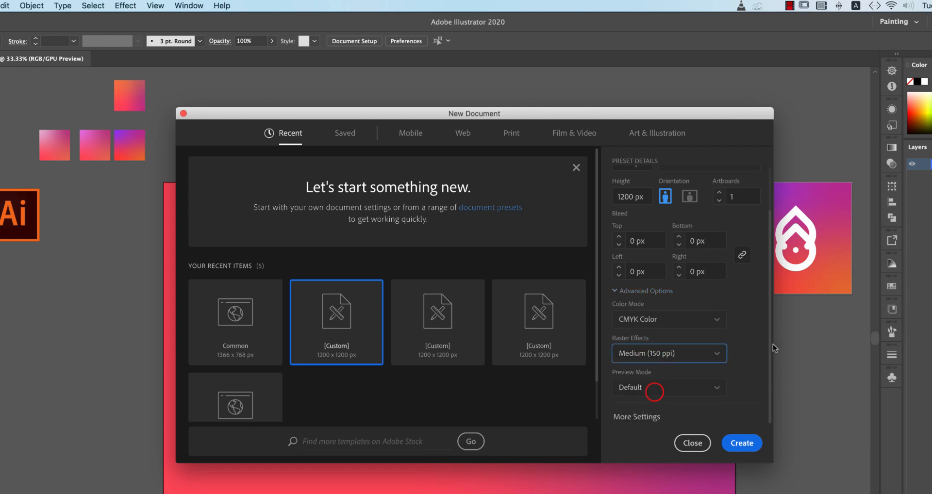
left_click(741, 442)
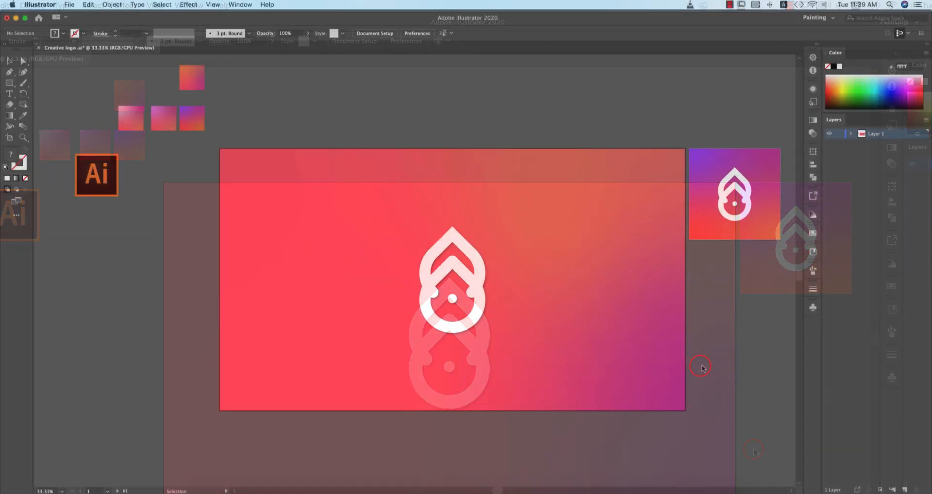
- Draw a square on the blank artboard with the Rectangle tool
left_click(221, 48)
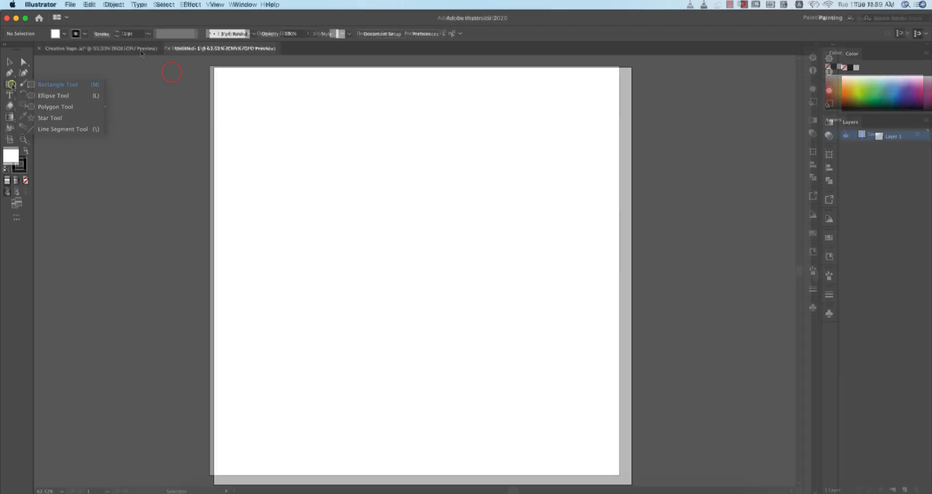
key("m")
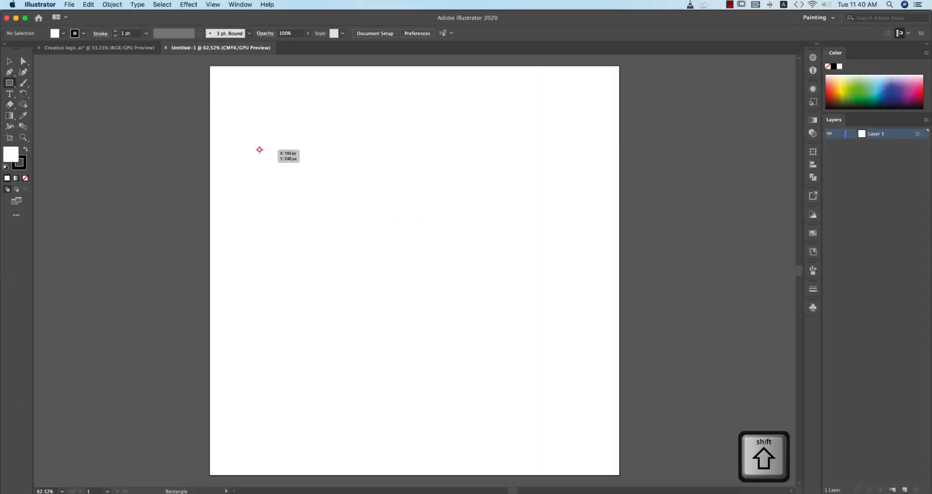
left_click_drag(259, 150, 396, 286)
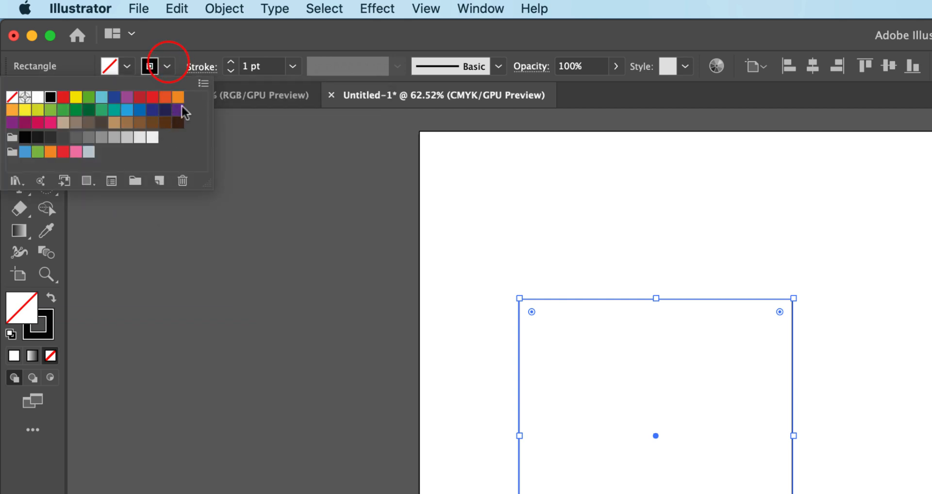
- Give the square a 60 pt black stroke aligned to the centre of its outline
left_click(292, 66)
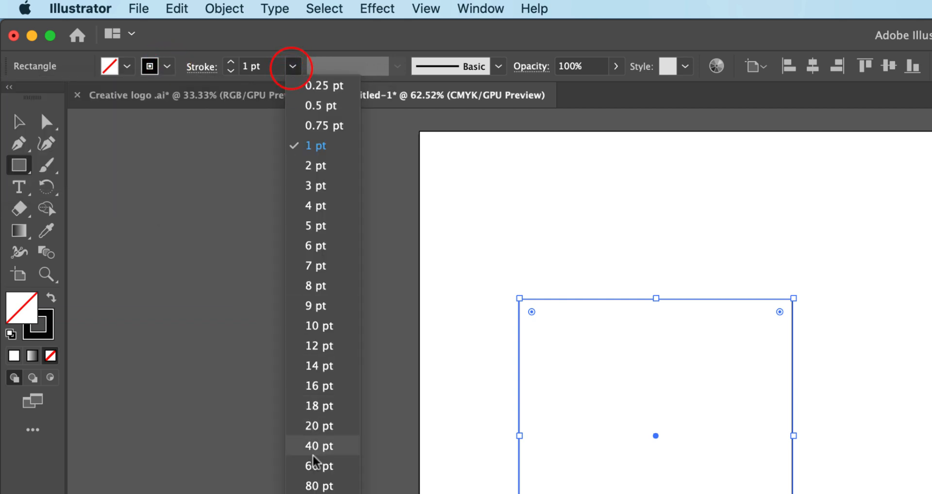
left_click(320, 466)
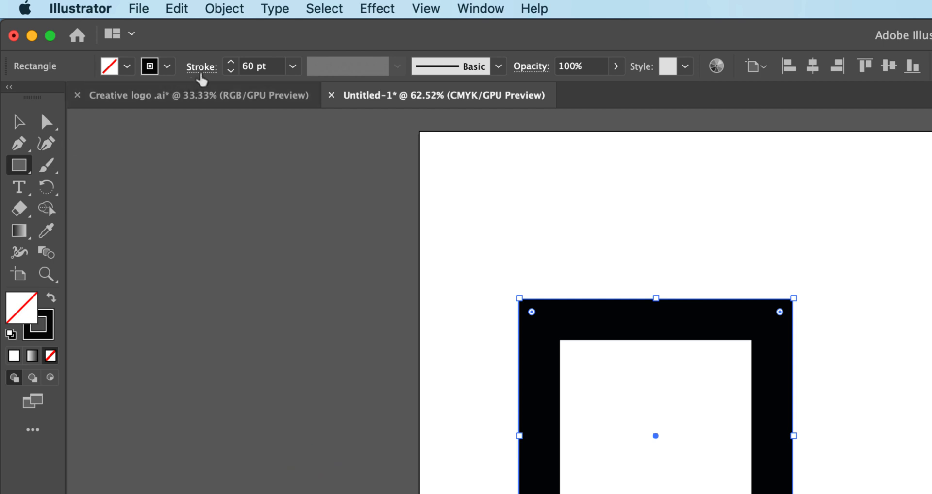
left_click(201, 66)
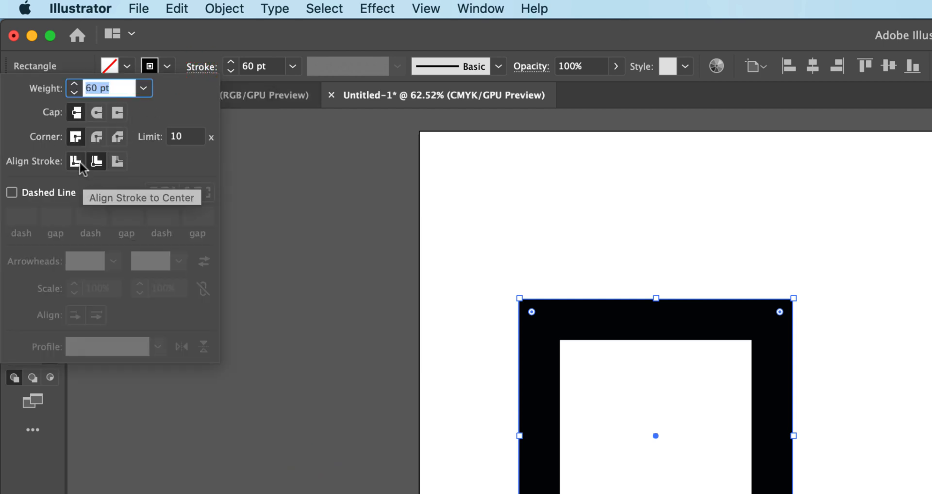
left_click(76, 161)
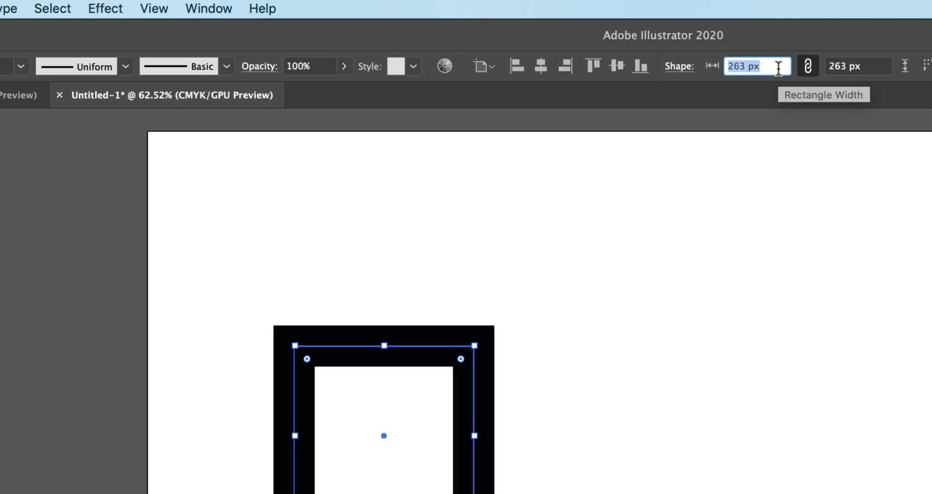
- Resize the square to 229 px, rotate it into a diamond and nudge an overlapping copy to the right
type("229")
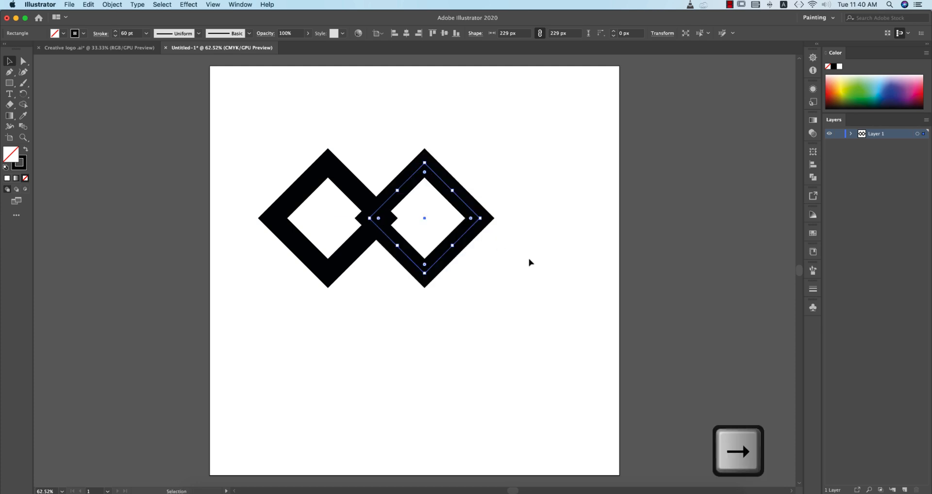
key("Right")
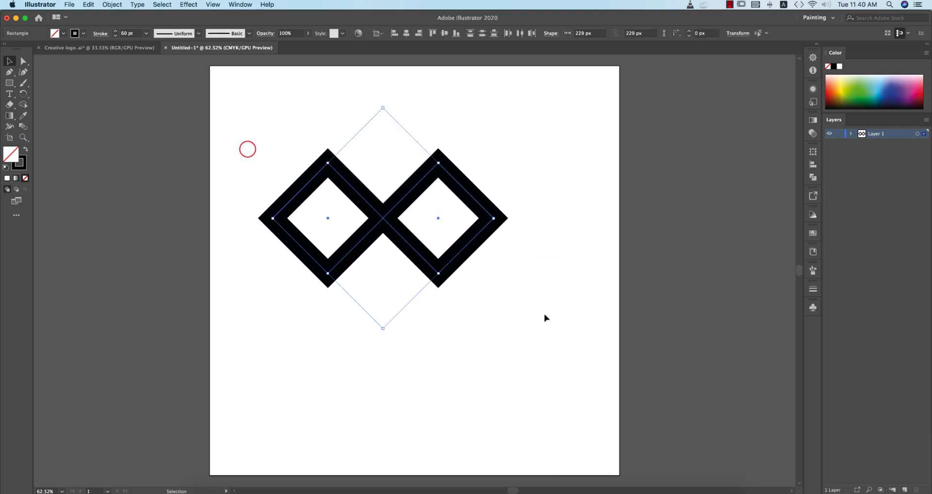
- Round both diamonds' corners into an infinity loop and delete the right loop's far anchors into an open C
key("a")
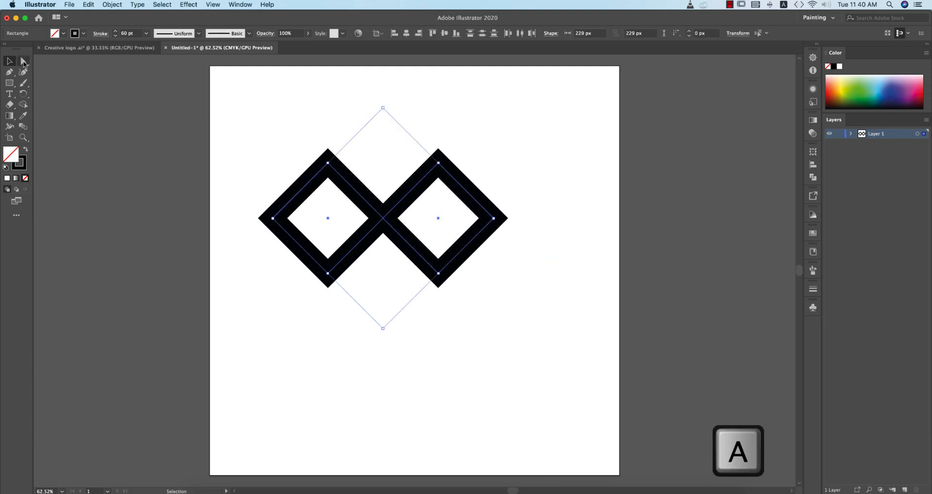
left_click(23, 62)
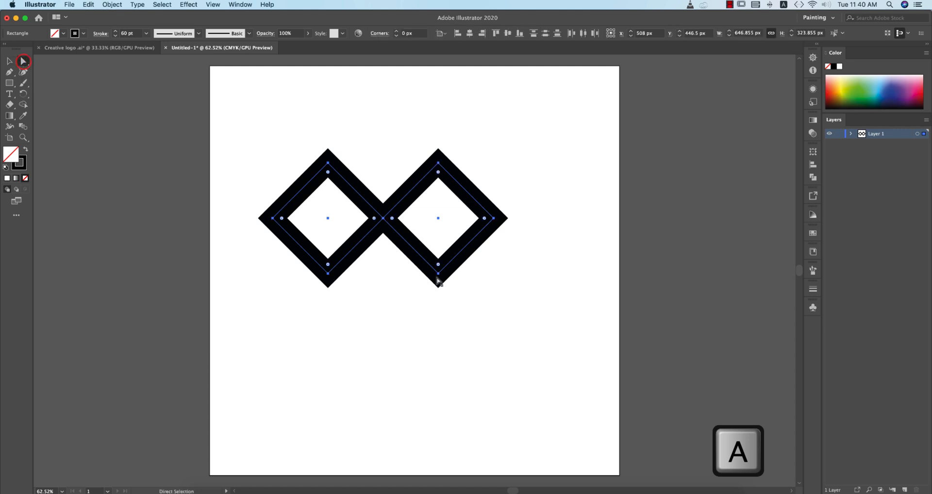
key("shift")
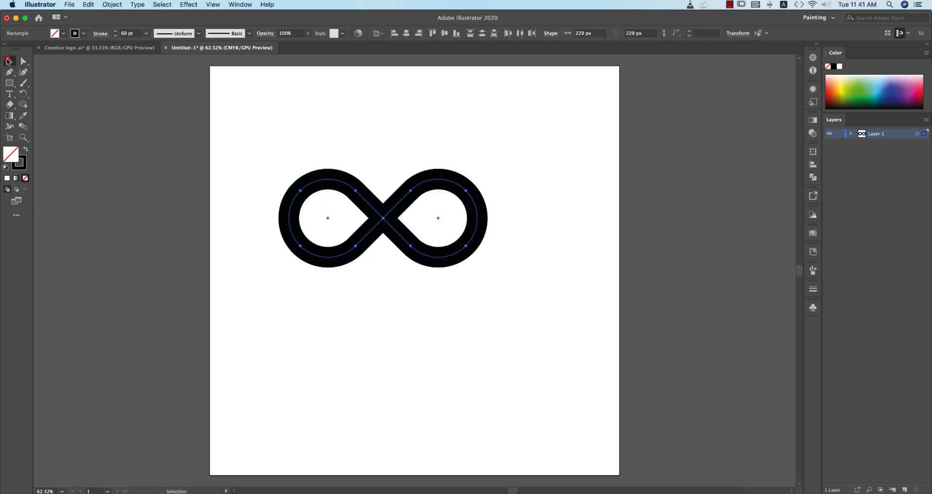
left_click(502, 303)
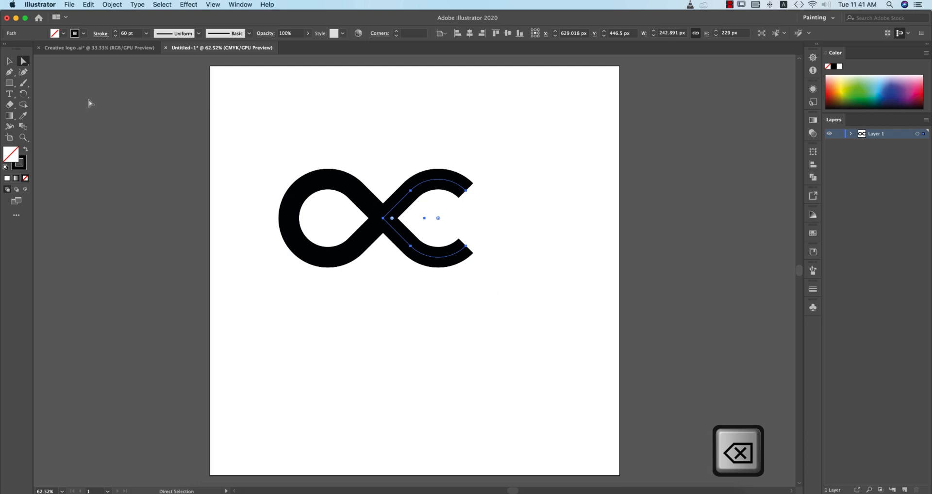
- Set the looping stroke's caps to Round in the Stroke panel
left_click(8, 61)
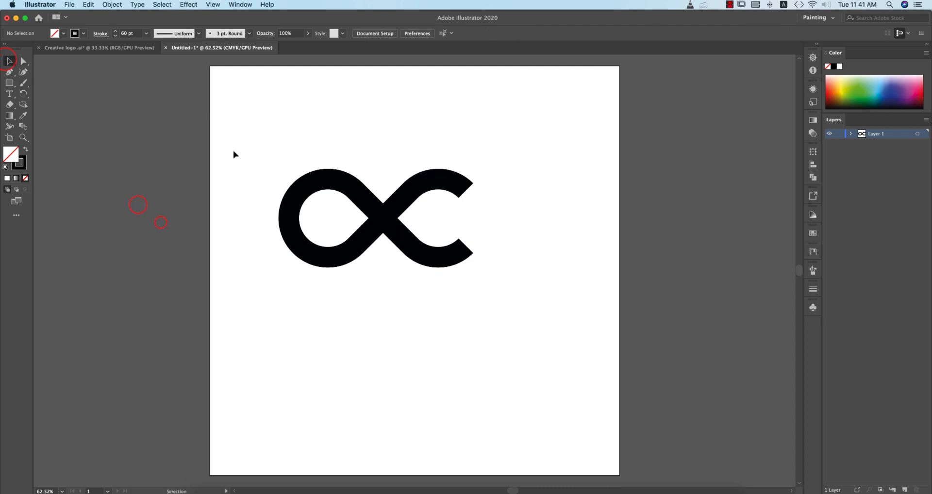
left_click(374, 217)
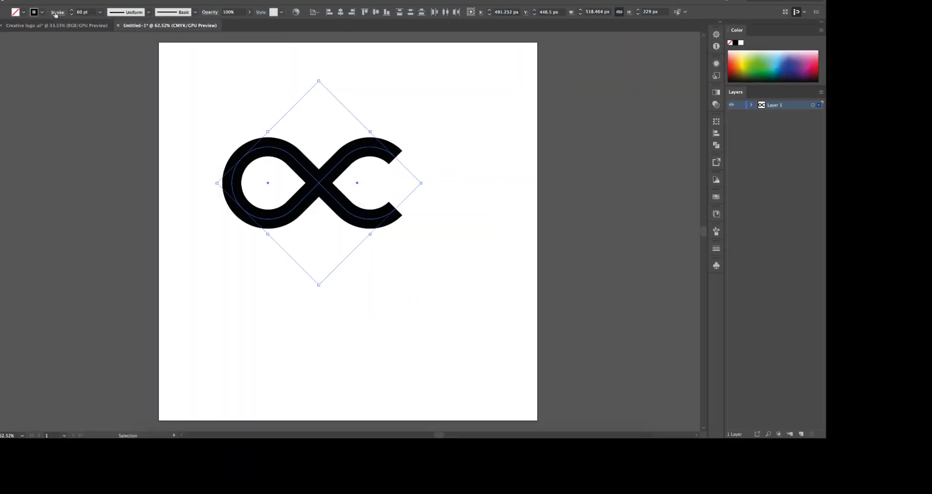
left_click(57, 12)
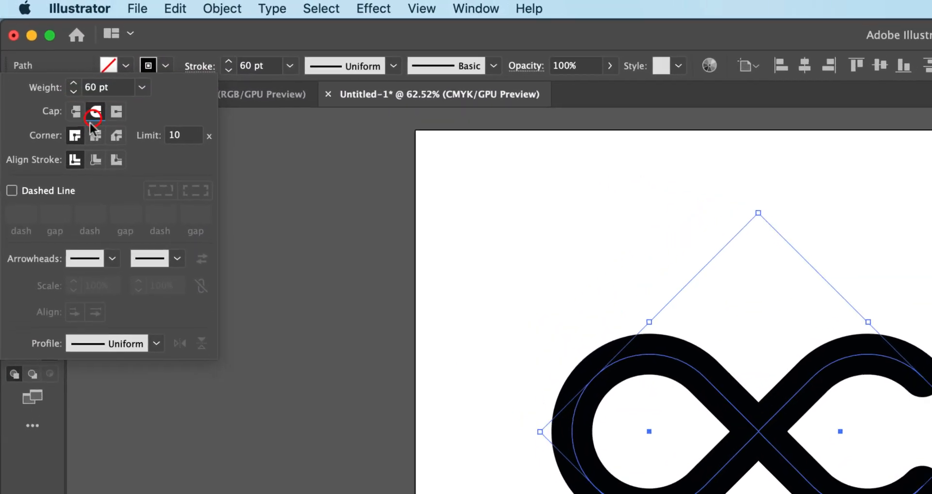
left_click(95, 136)
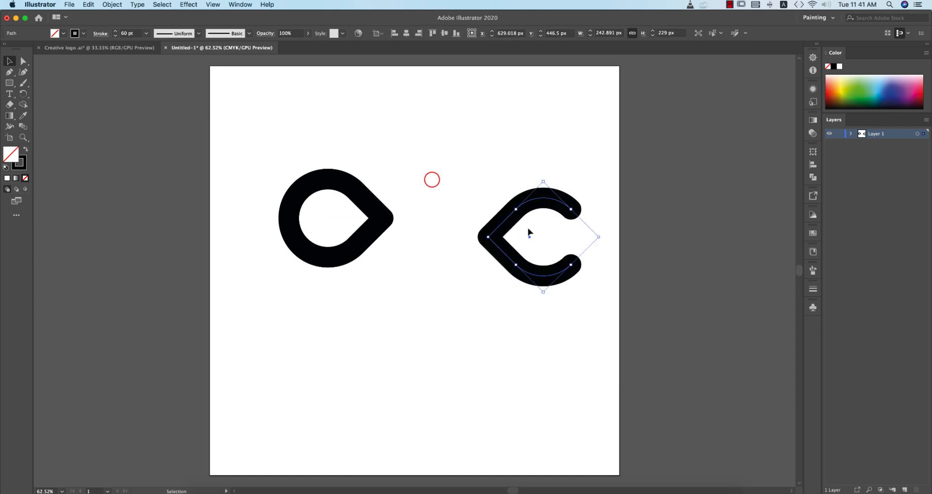
- Undo pulling the two pieces apart and return to the Creative logo document
key("cmd+z")
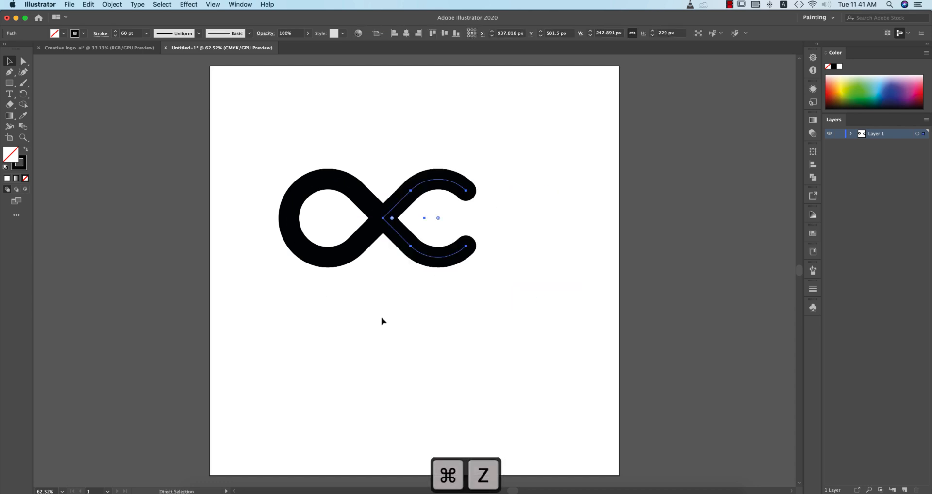
left_click(99, 47)
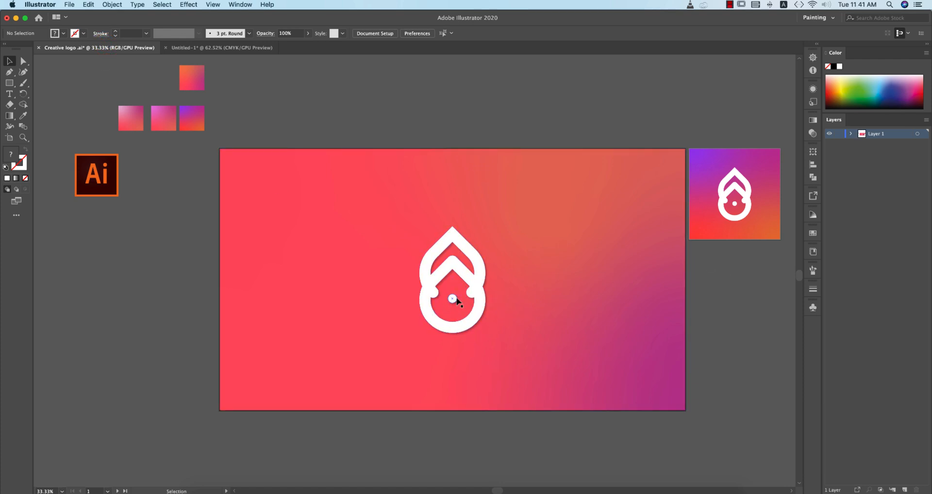
- Return to Untitled-1 and reshape the stroked paths into a droplet with an inner chevron
left_click(221, 48)
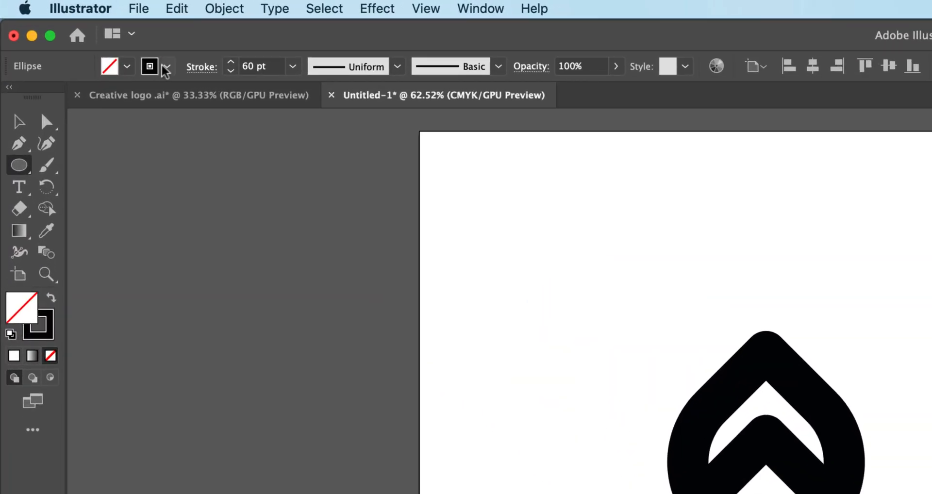
- Reduce the logo's stroke to 31 pt and add a small filled dot in the lower loop
left_click(109, 66)
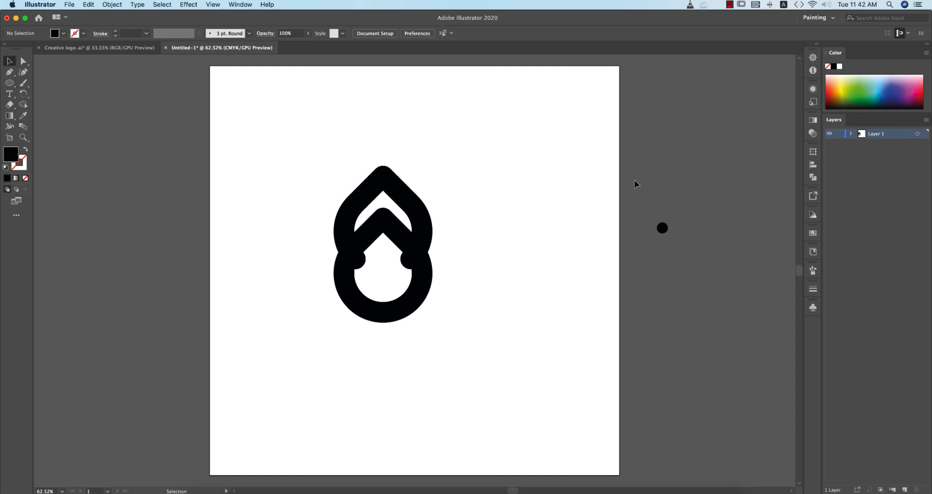
key("v")
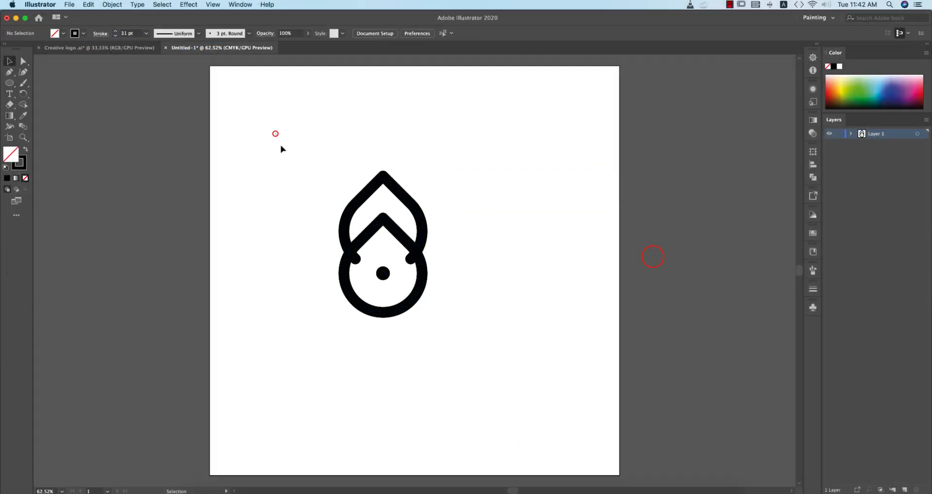
- Expand all logo strokes into filled shapes with Object > Expand
left_click(383, 244)
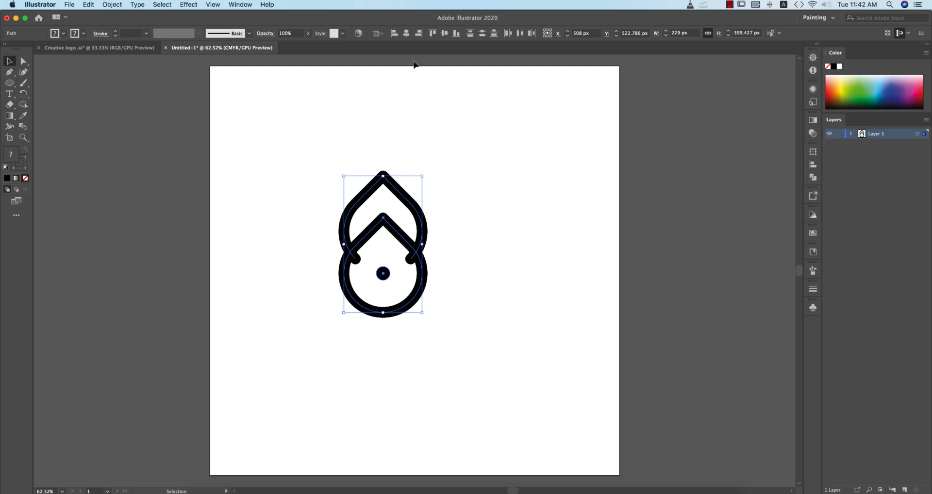
mouse_move(515, 307)
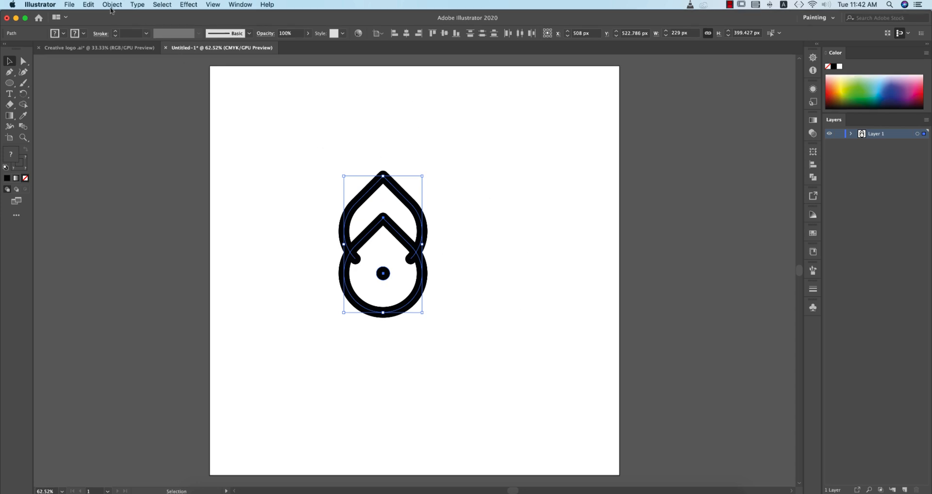
left_click(112, 3)
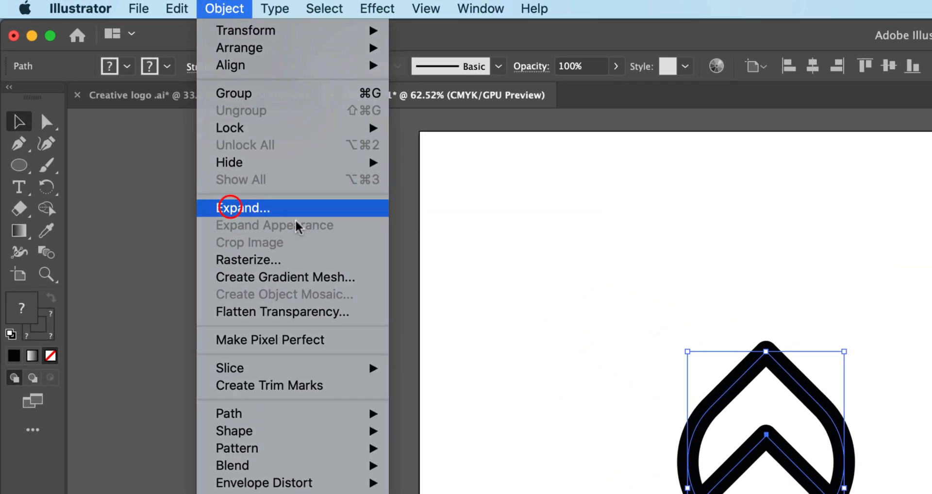
left_click(243, 208)
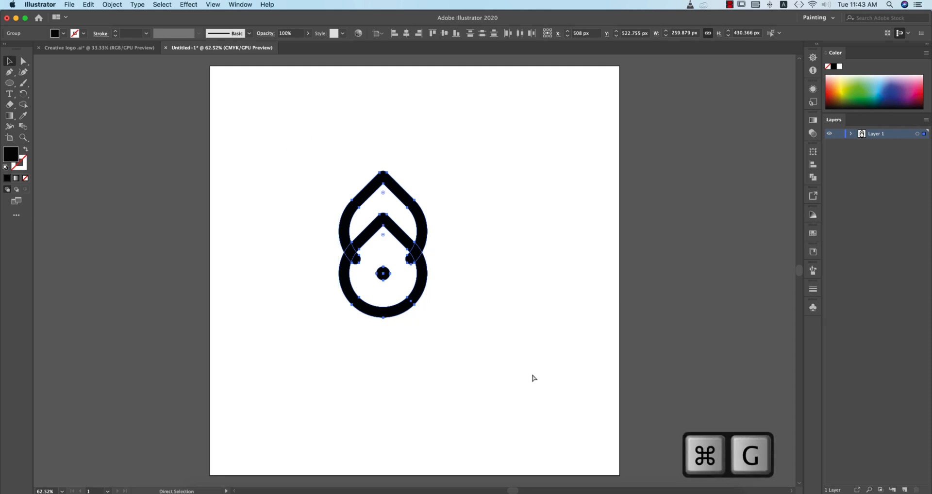
- Group the expanded logo and centre it horizontally on the artboard
left_click(375, 33)
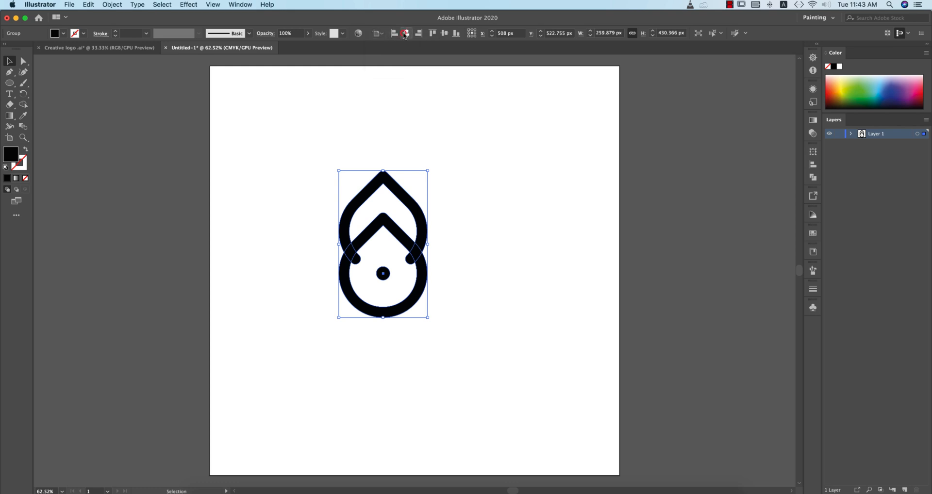
left_click(538, 172)
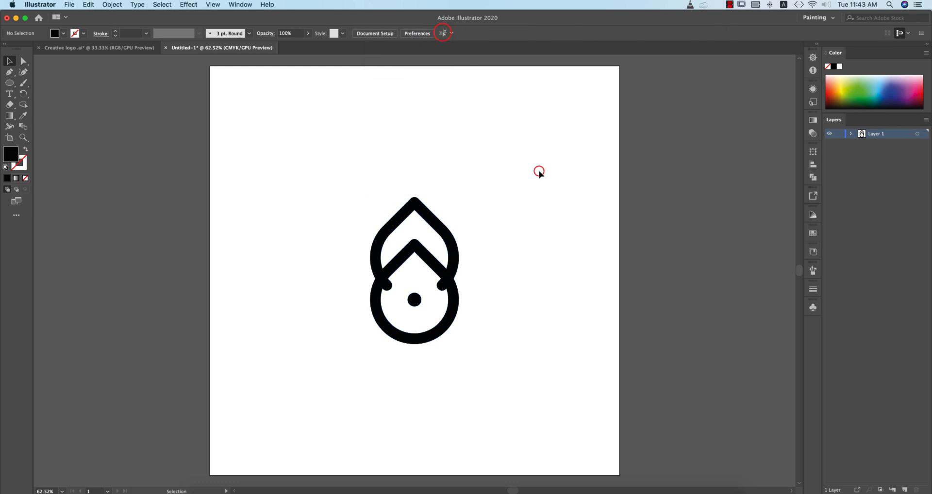
mouse_move(258, 135)
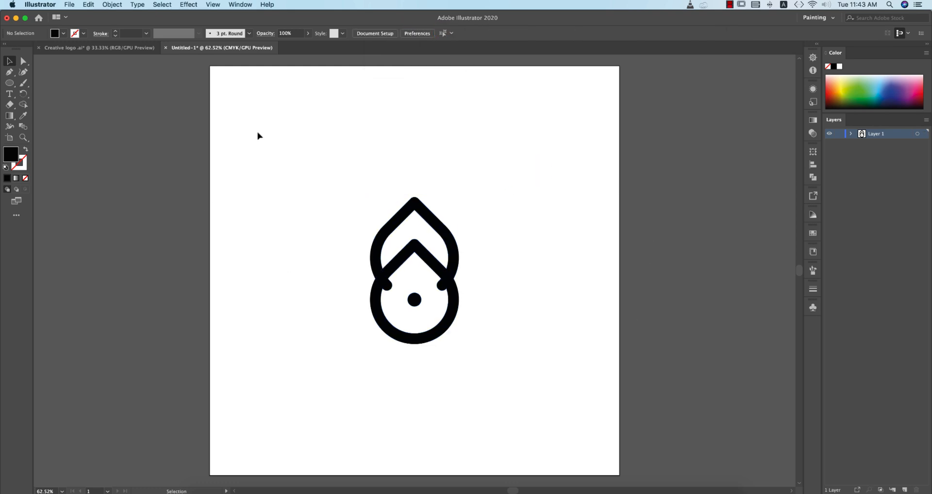
left_click(10, 84)
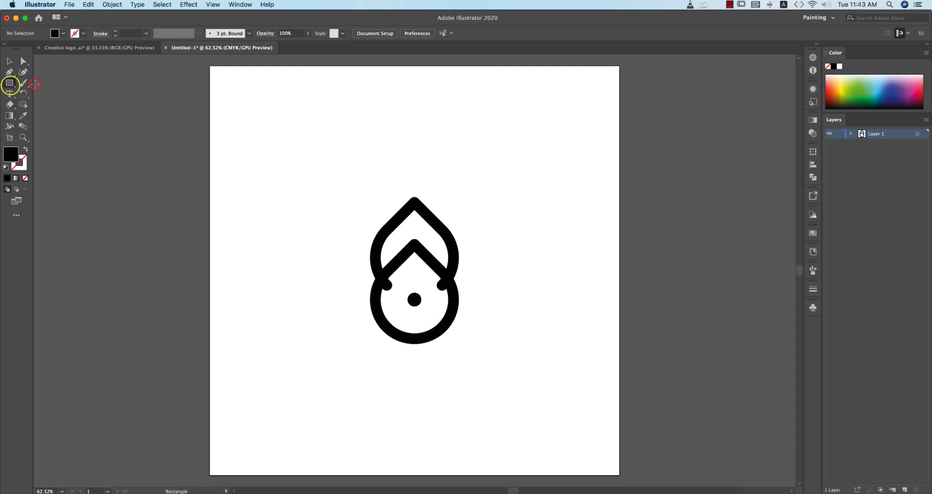
- Create a rectangle of exactly 1200 x 1200 px on the artboard
left_click(303, 144)
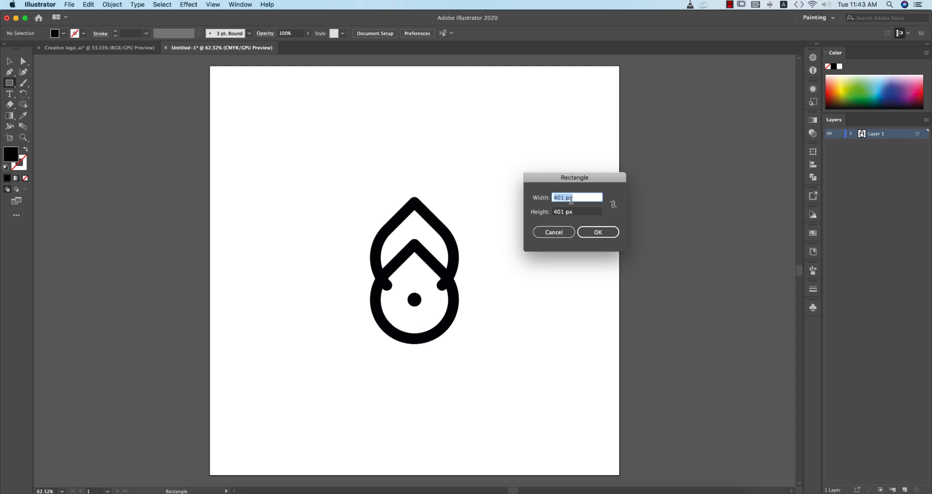
type("1200")
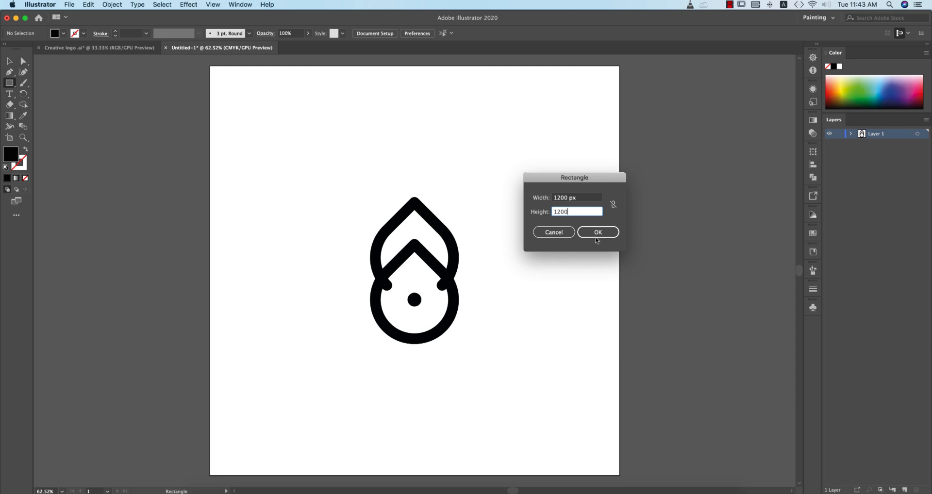
left_click(598, 232)
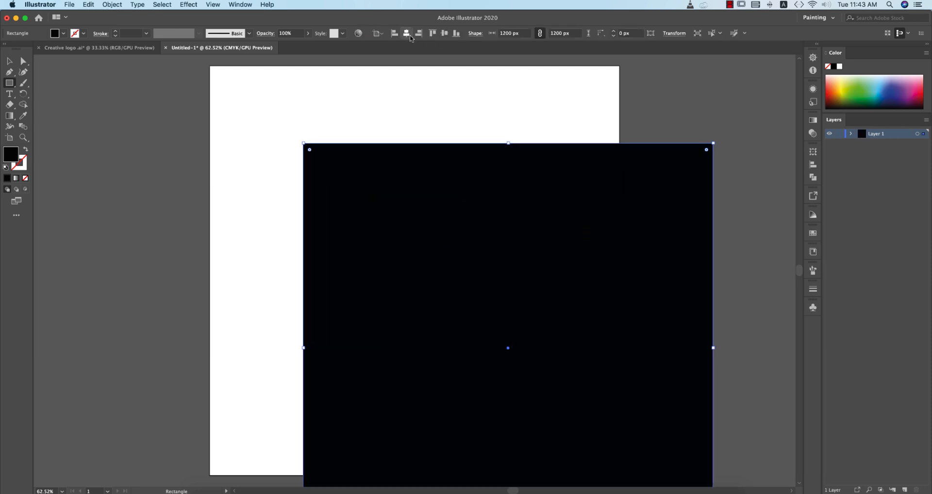
- Centre the blue square on the page and send it behind the logo
left_click(443, 33)
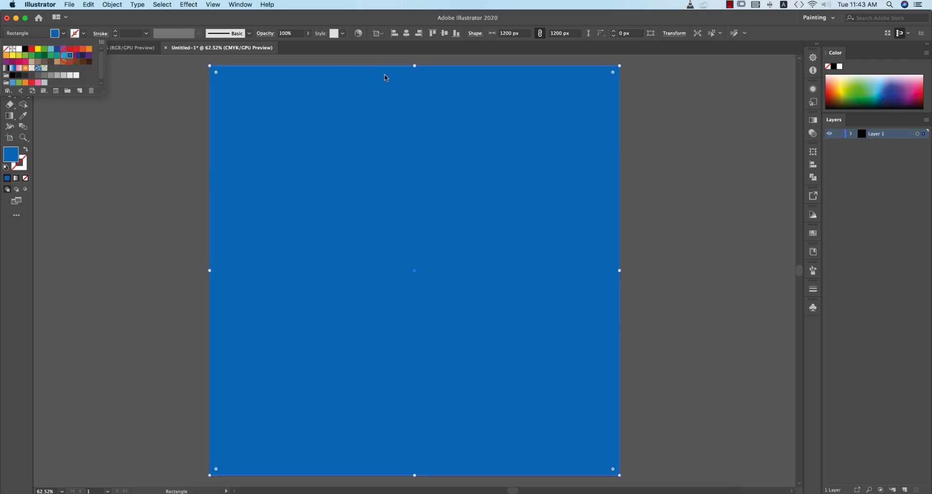
key("cmd+{")
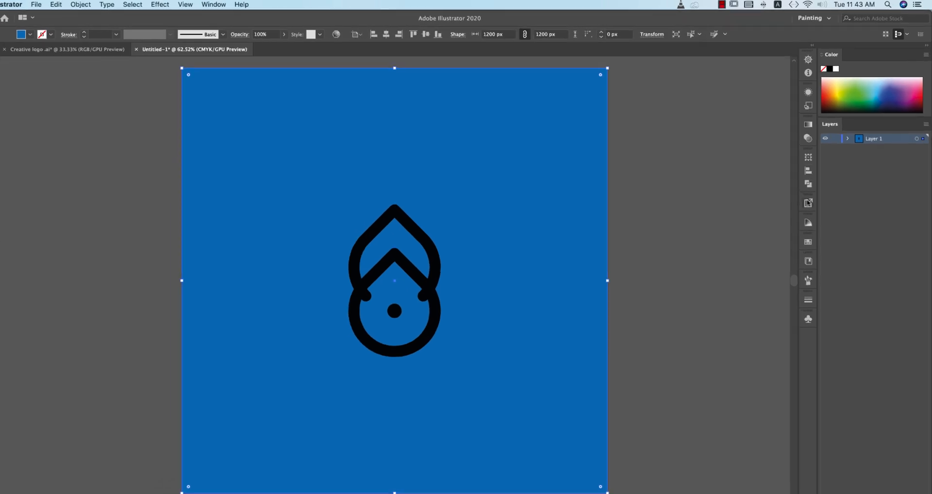
left_click(732, 206)
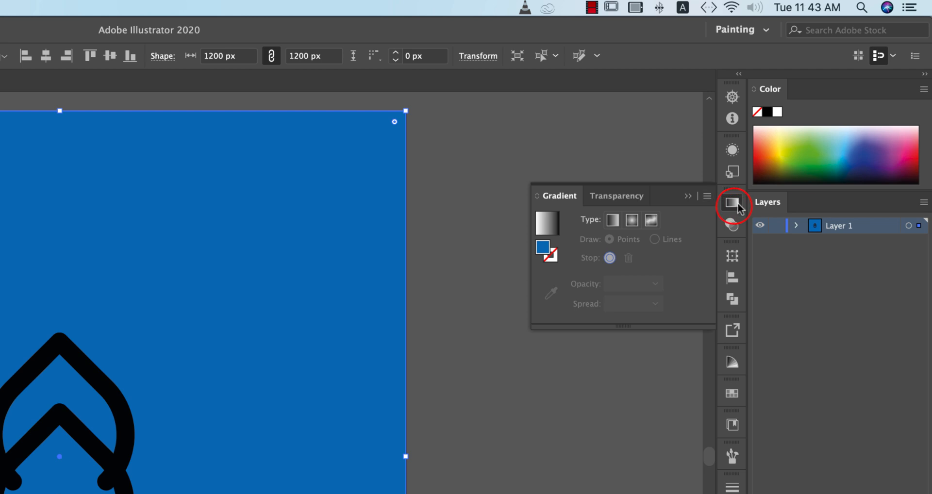
- Browse the Window menu's panel list to locate the Gradient panel
left_click(208, 6)
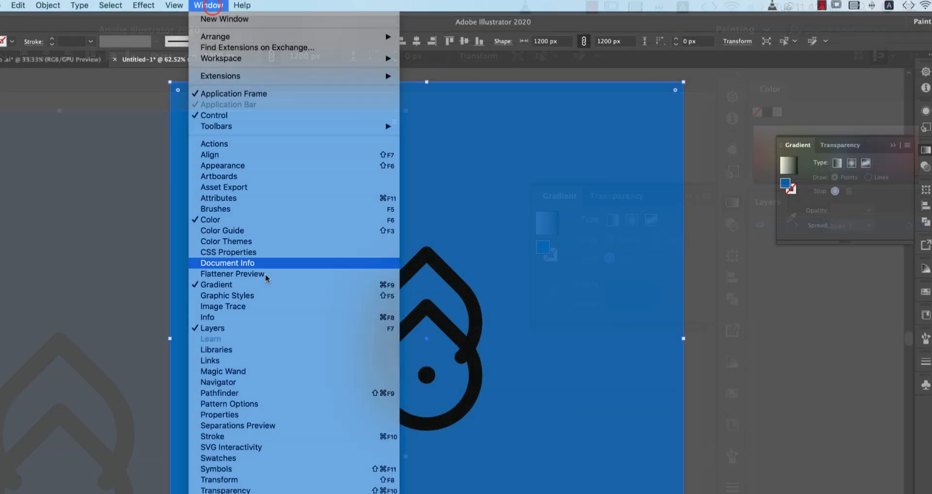
mouse_move(279, 335)
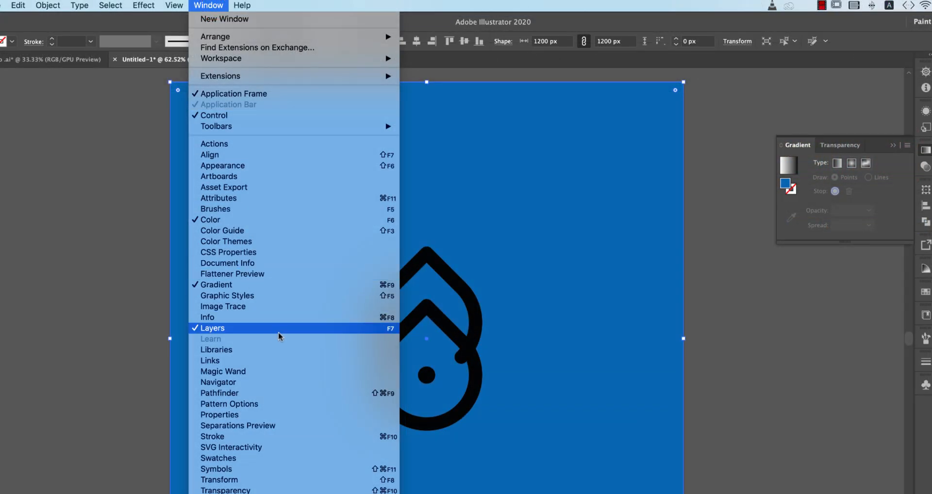
mouse_move(226, 295)
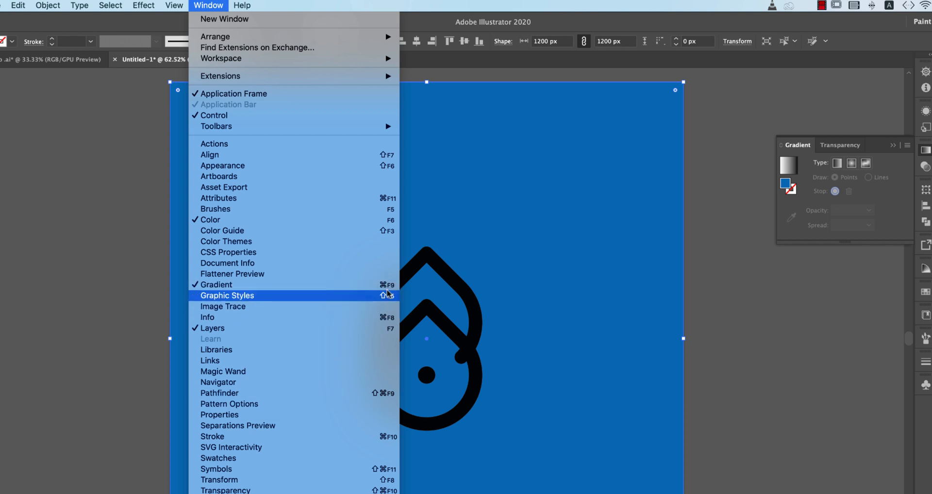
mouse_move(783, 305)
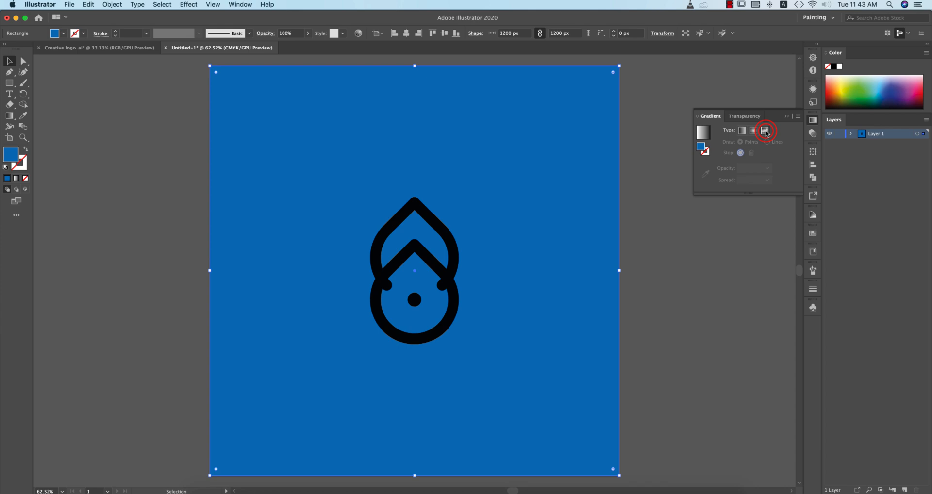
- Apply a freeform gradient to the square with orange, red and magenta points
left_click(765, 130)
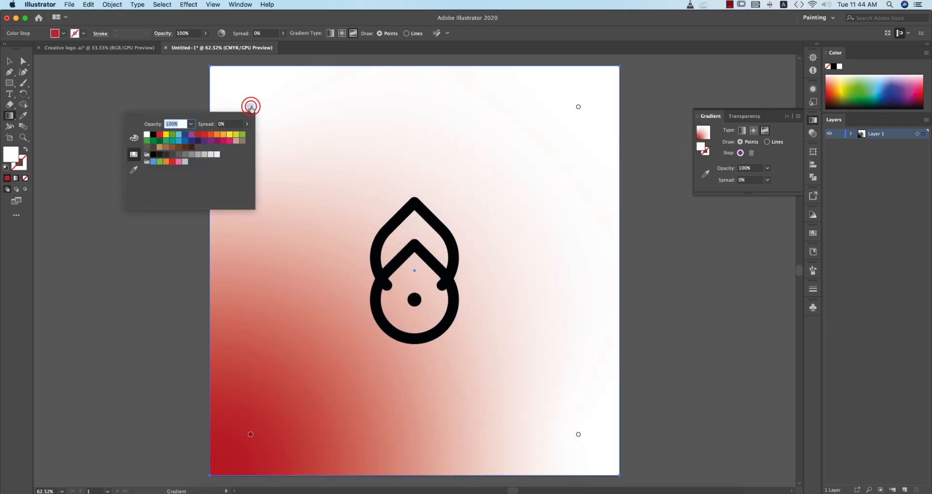
left_click(228, 134)
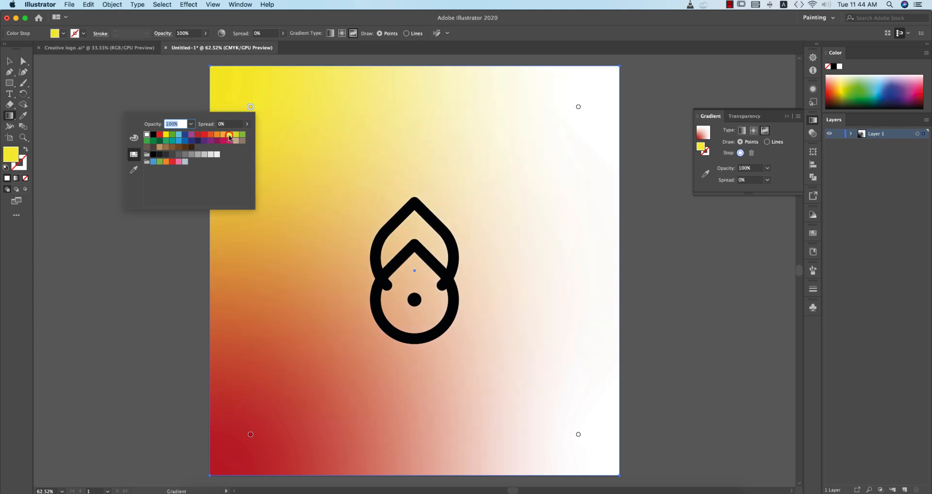
left_click(210, 134)
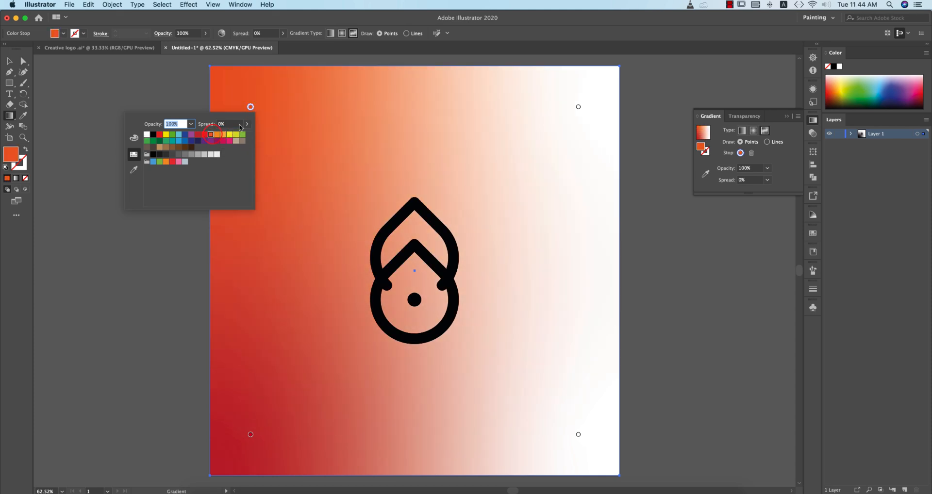
left_click(577, 107)
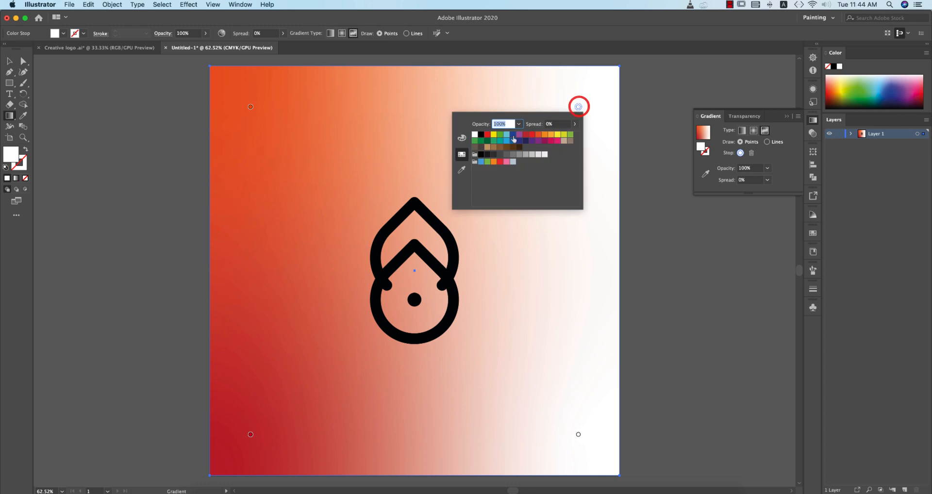
left_click(525, 134)
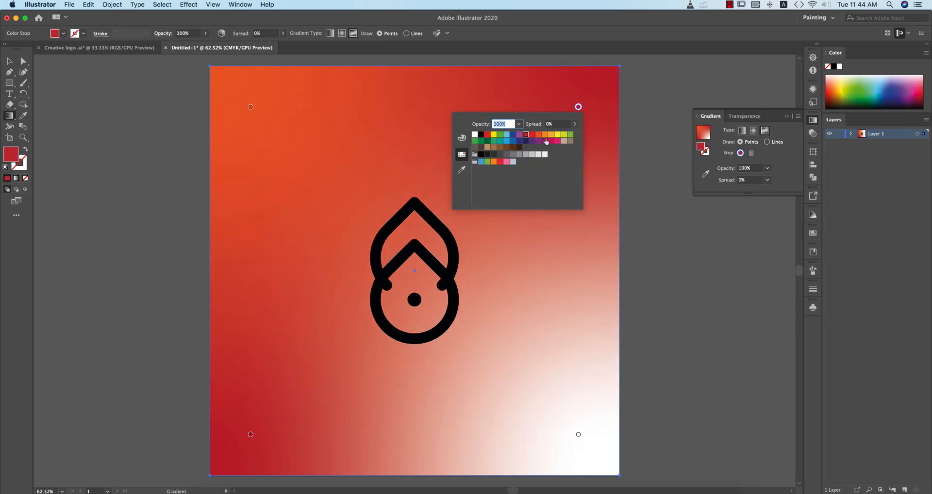
left_click(487, 146)
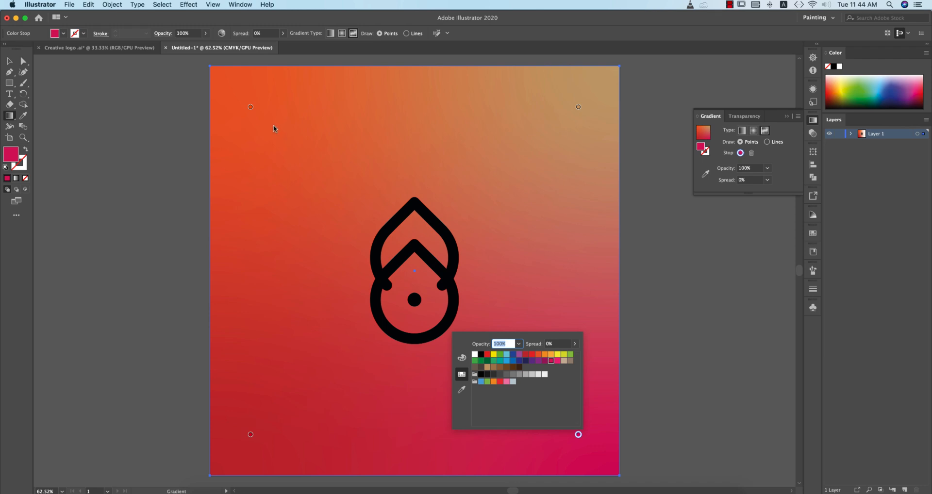
left_click(250, 107)
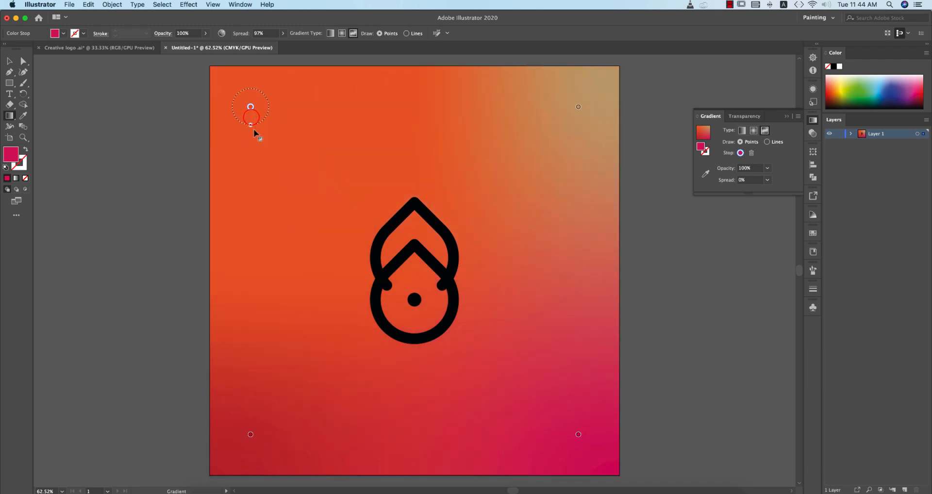
- Widen the spread of the top-left orange gradient point
left_click_drag(250, 115, 577, 106)
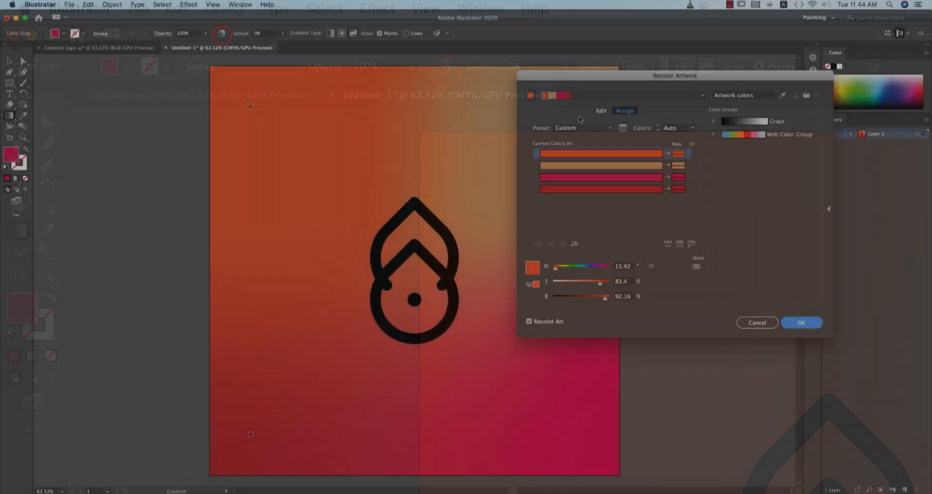
- Shift the background colours on Recolor Artwork's colour wheel toward softer orange and magenta hues
left_click(600, 111)
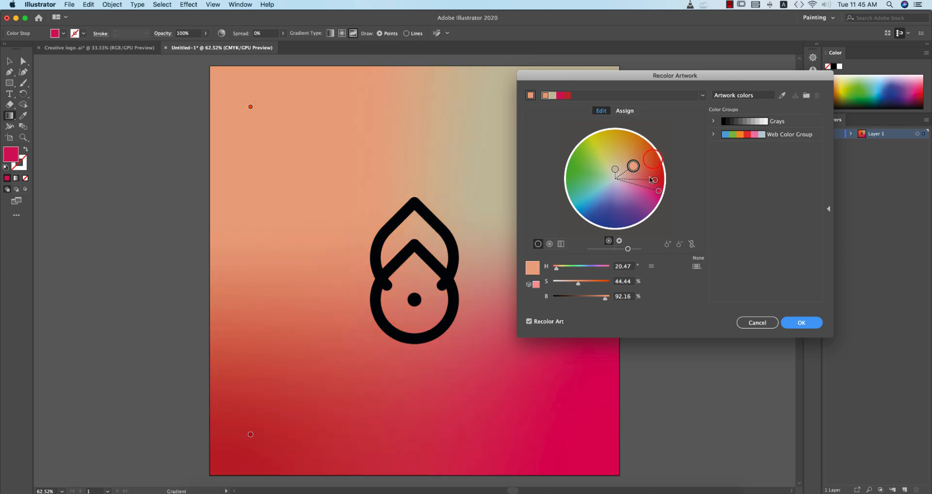
left_click_drag(634, 166, 638, 194)
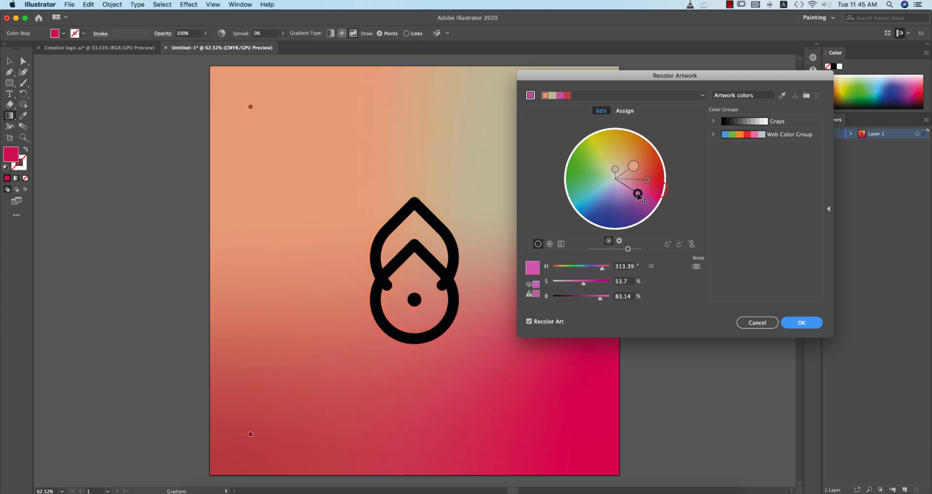
left_click(801, 323)
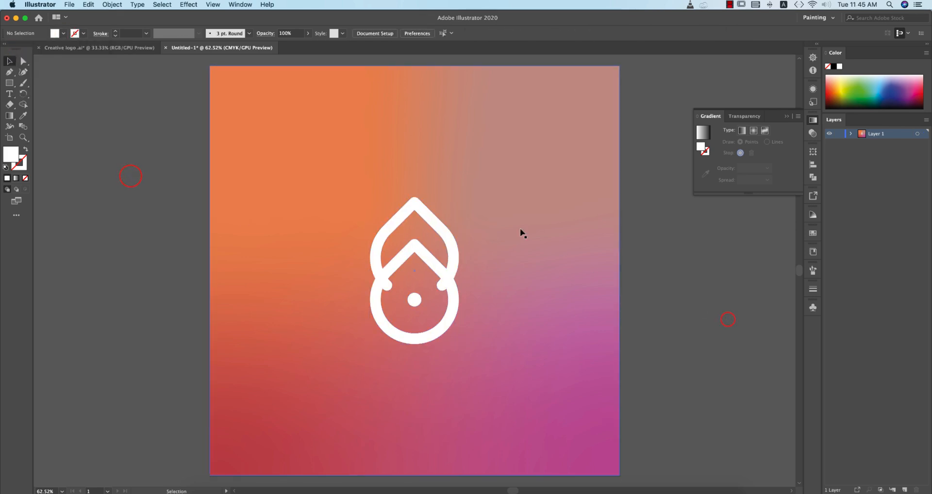
- Apply a previewed Drop Shadow at 45% opacity to the white logo and confirm it
left_click(415, 271)
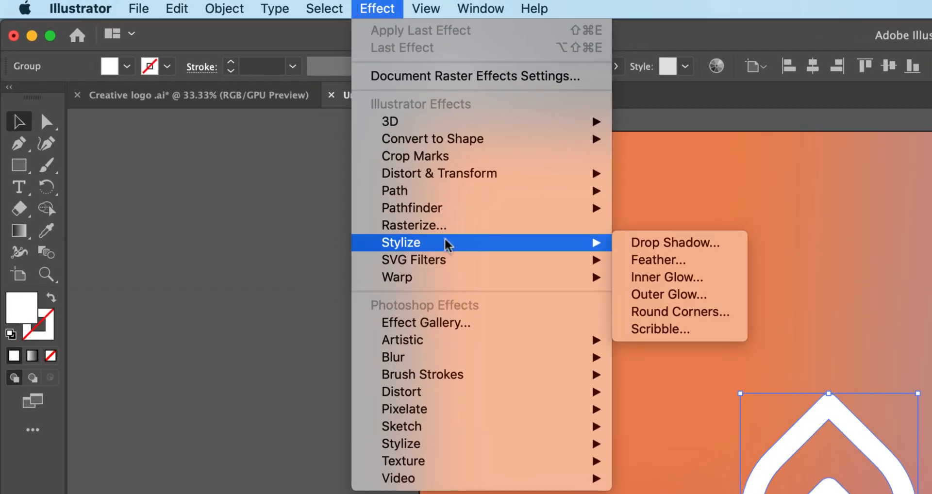
left_click(674, 242)
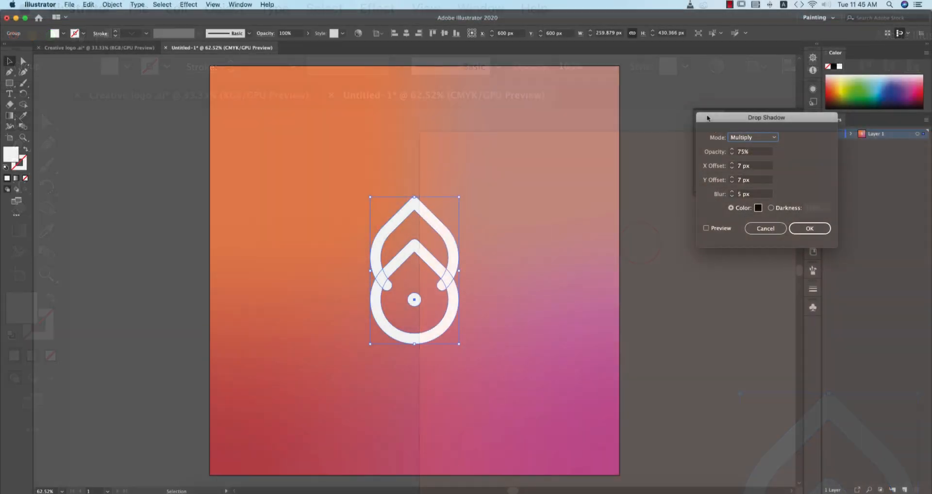
left_click(526, 225)
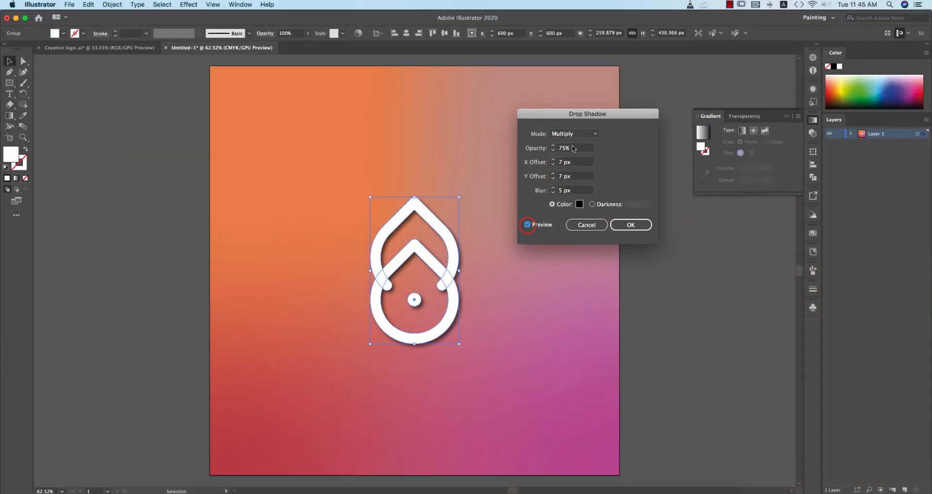
triple_click(571, 147)
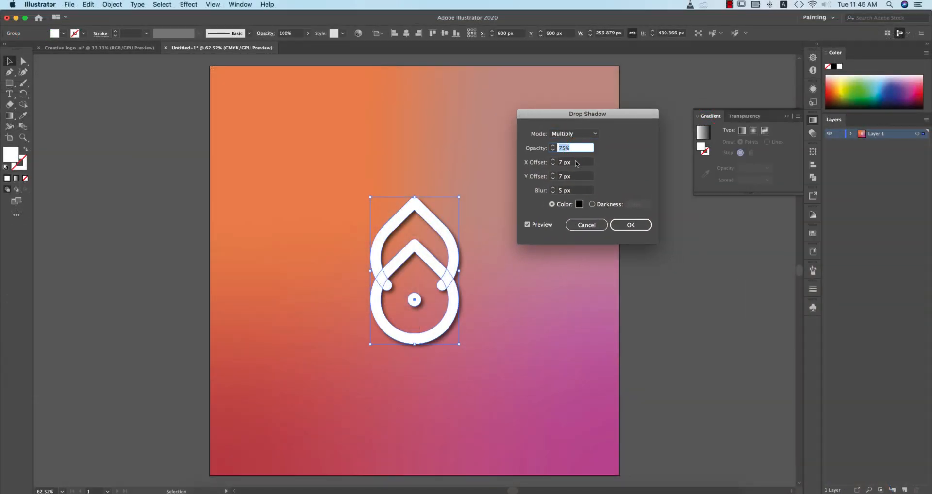
left_click(573, 162)
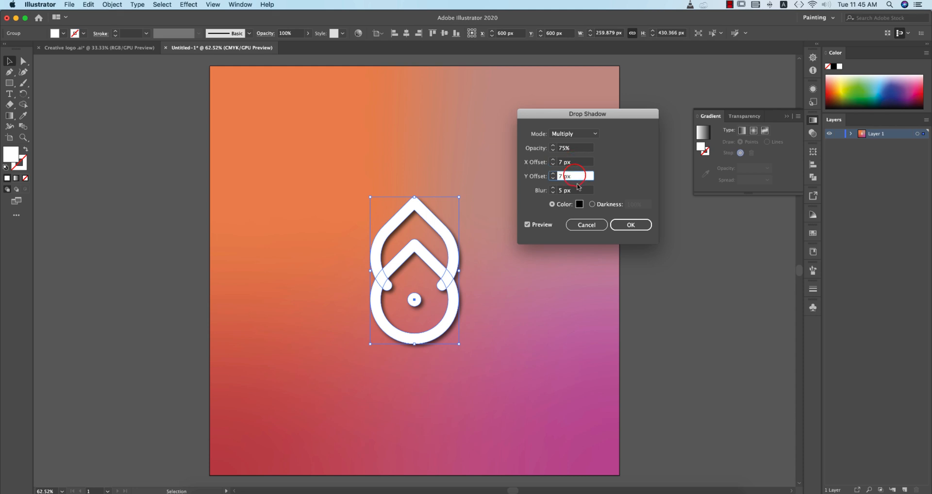
left_click(573, 190)
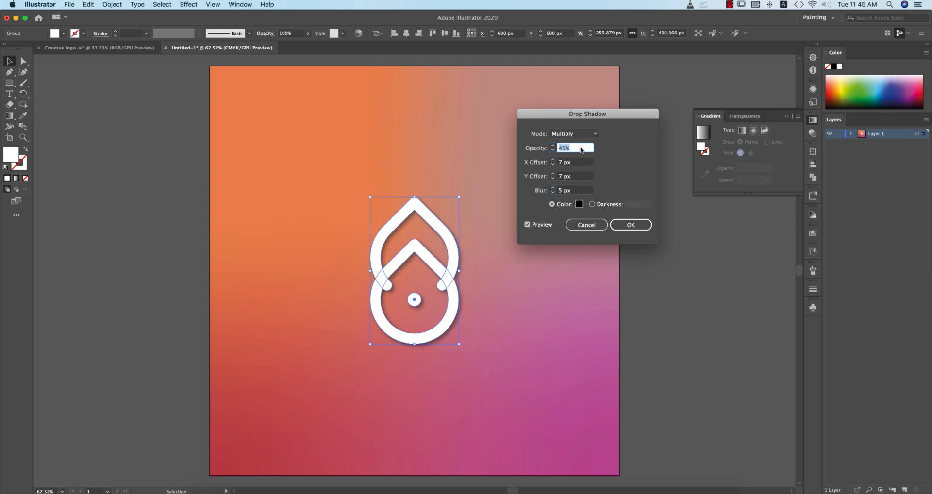
left_click(553, 146)
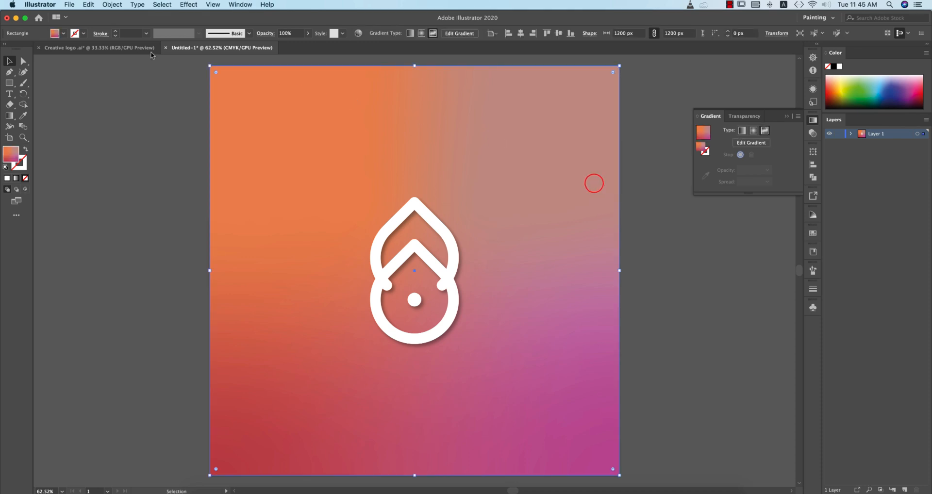
- Sample the orange-to-magenta gradient square from Creative logo.ai and apply it to the background with the Eyedropper
left_click(95, 48)
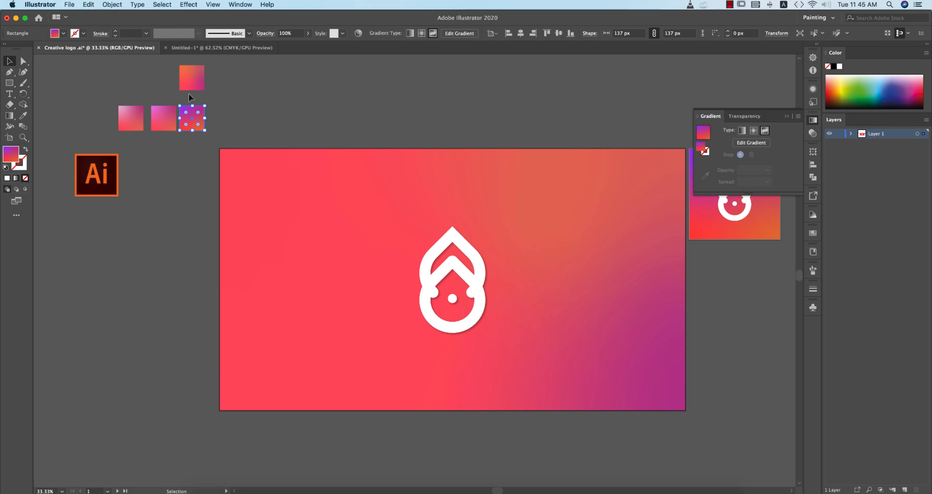
left_click(221, 47)
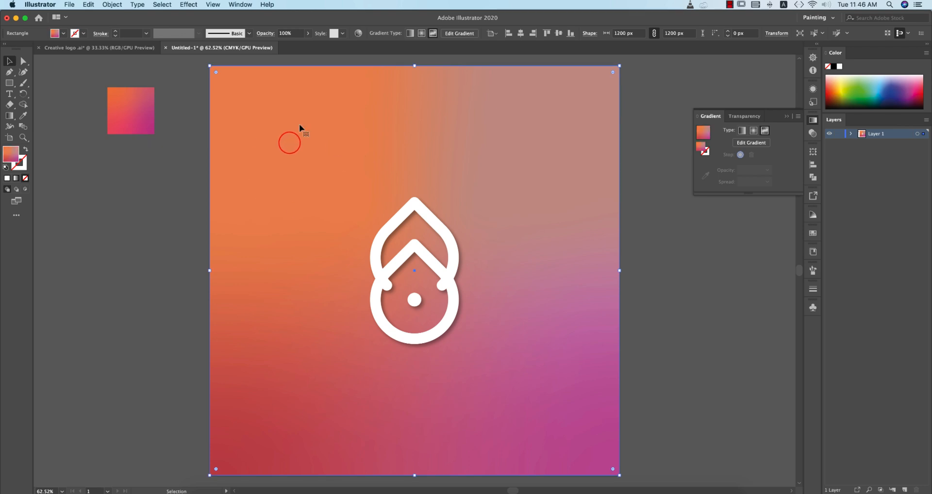
key("i")
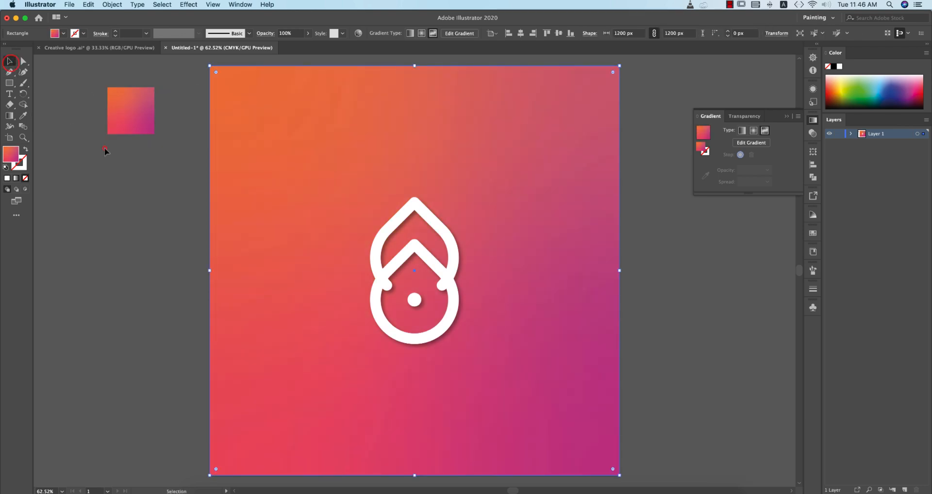
left_click(648, 250)
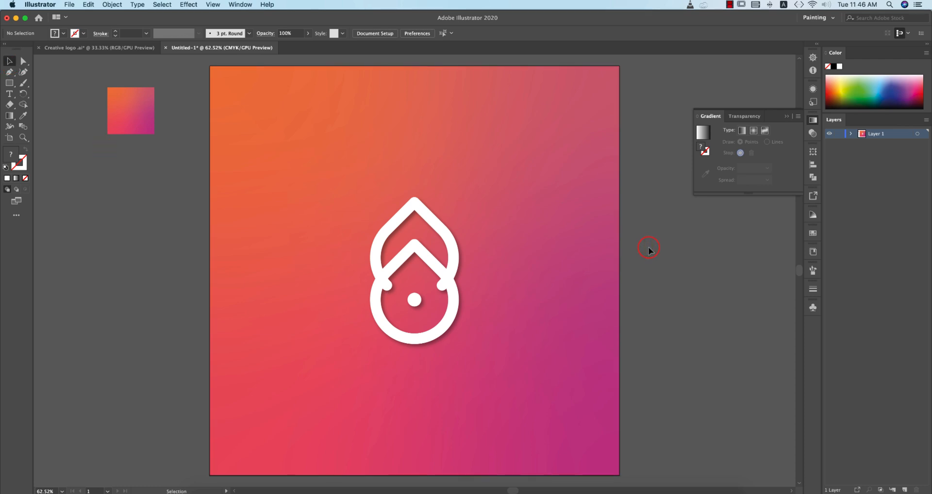
left_click(130, 111)
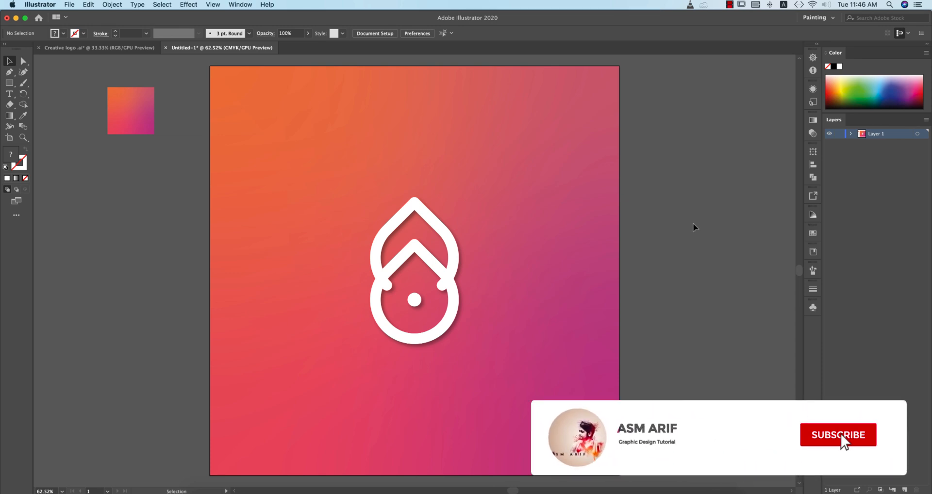
left_click(838, 435)
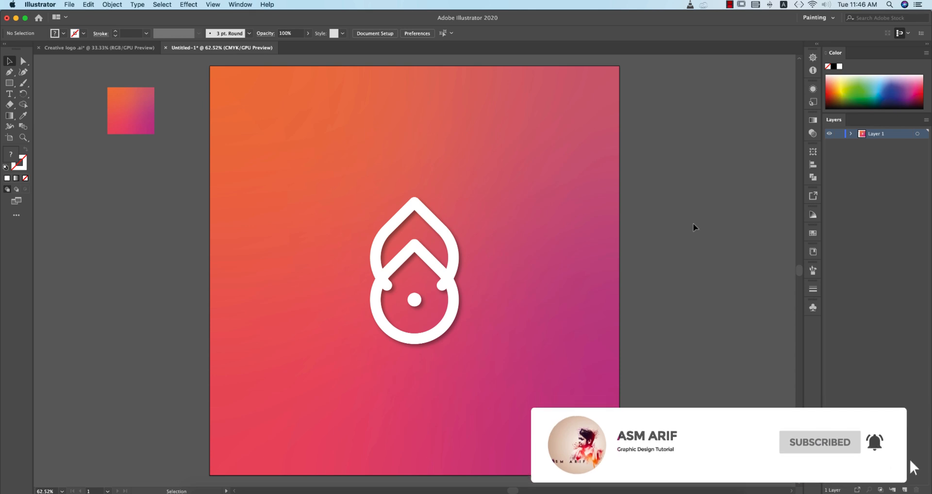